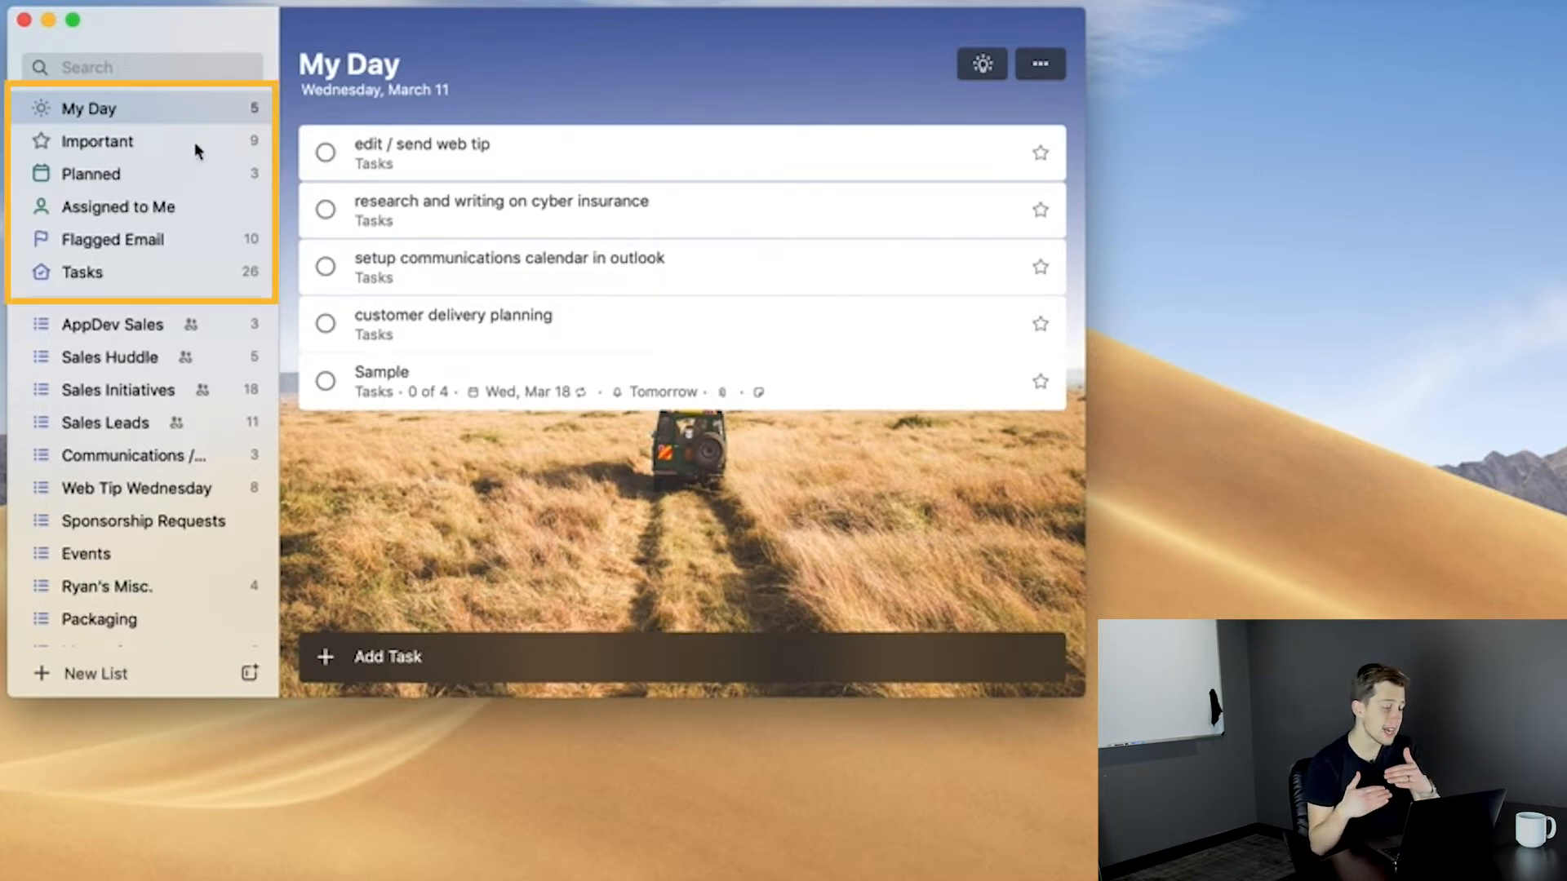
pyautogui.moveTo(173, 117)
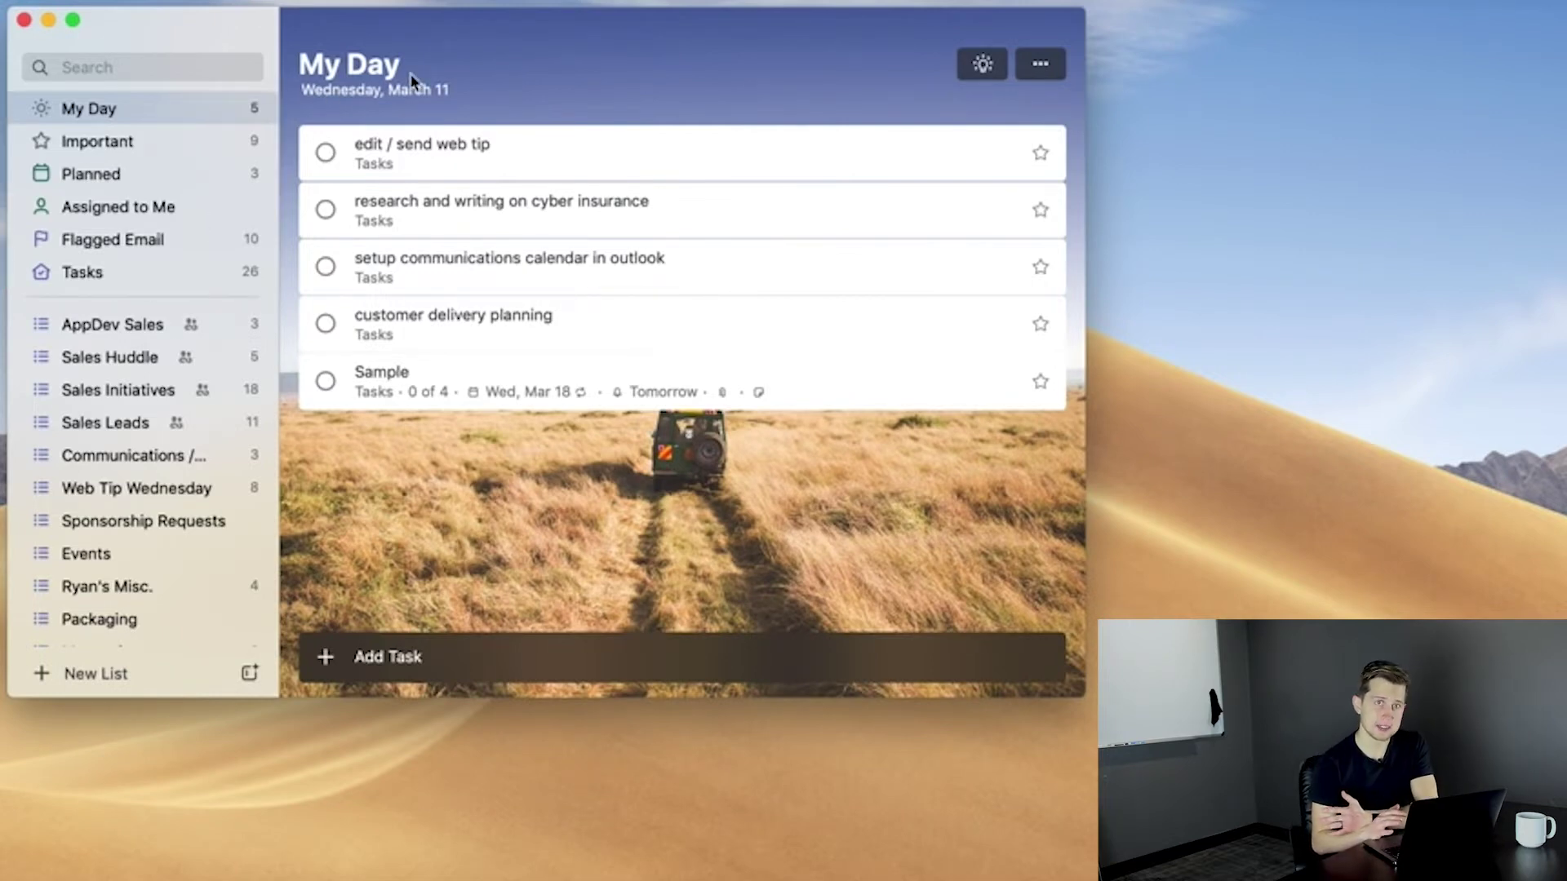
pyautogui.moveTo(488, 443)
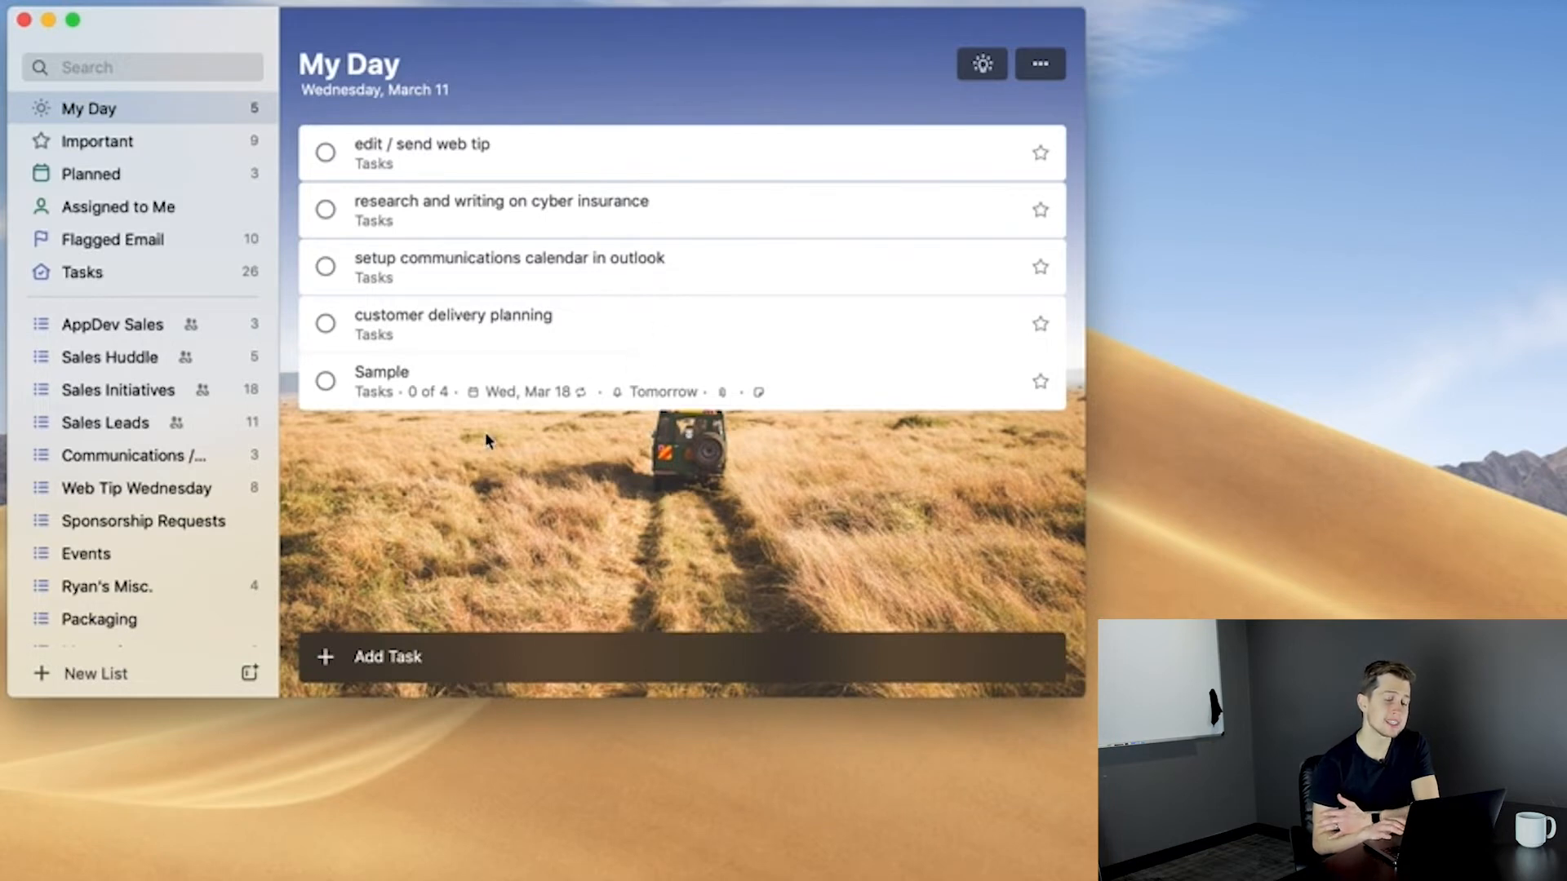
pyautogui.moveTo(196, 457)
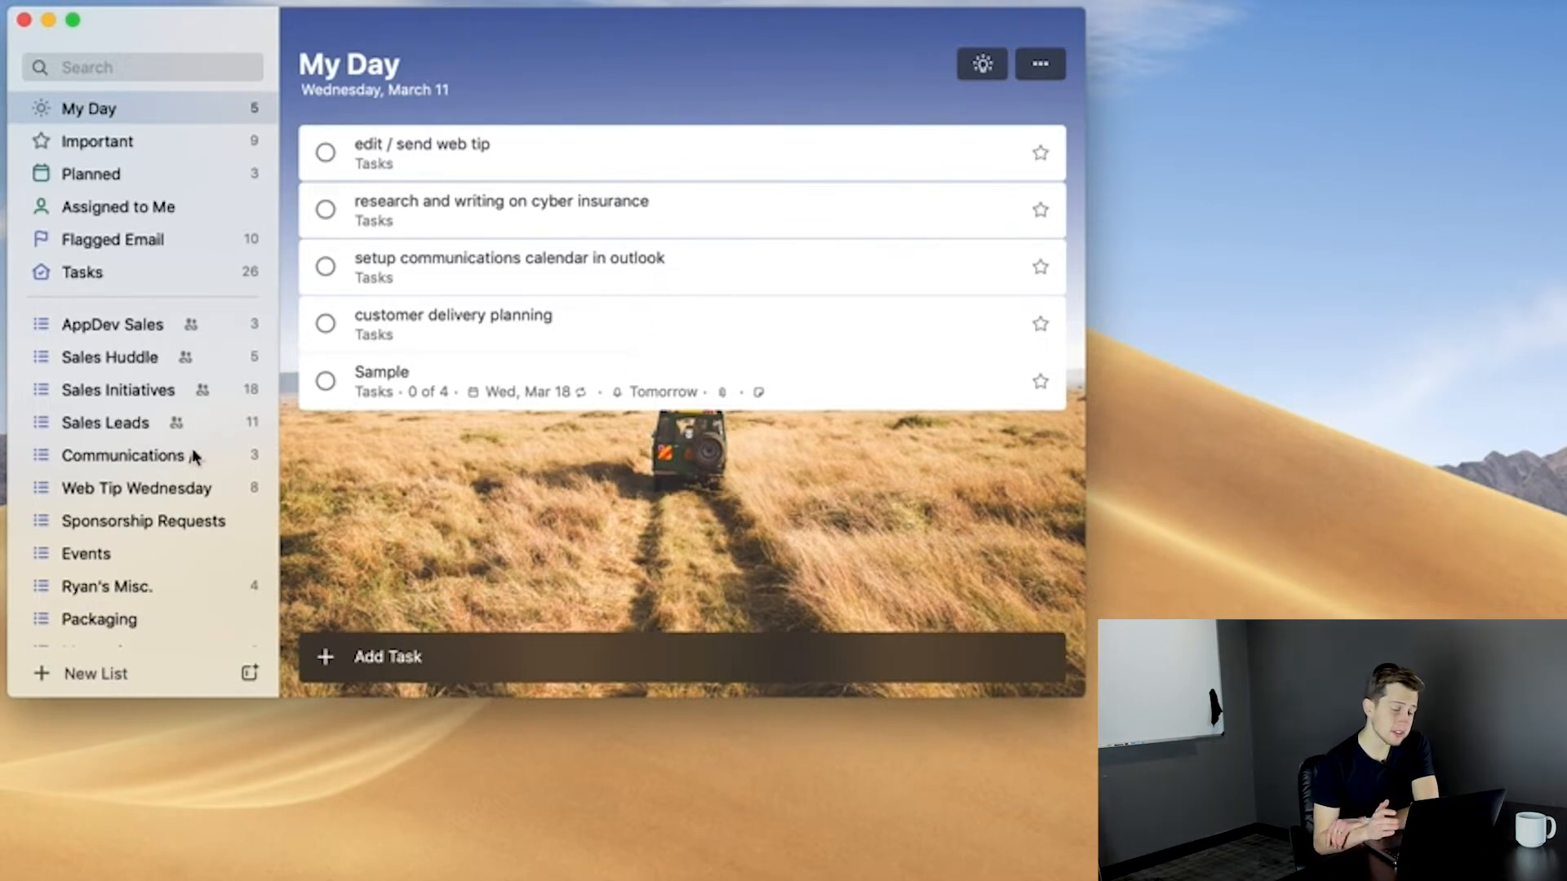
# Add 'High Ticket Volume Communication SOP' from Communications / Operational Support to My Day.
pyautogui.click(121, 455)
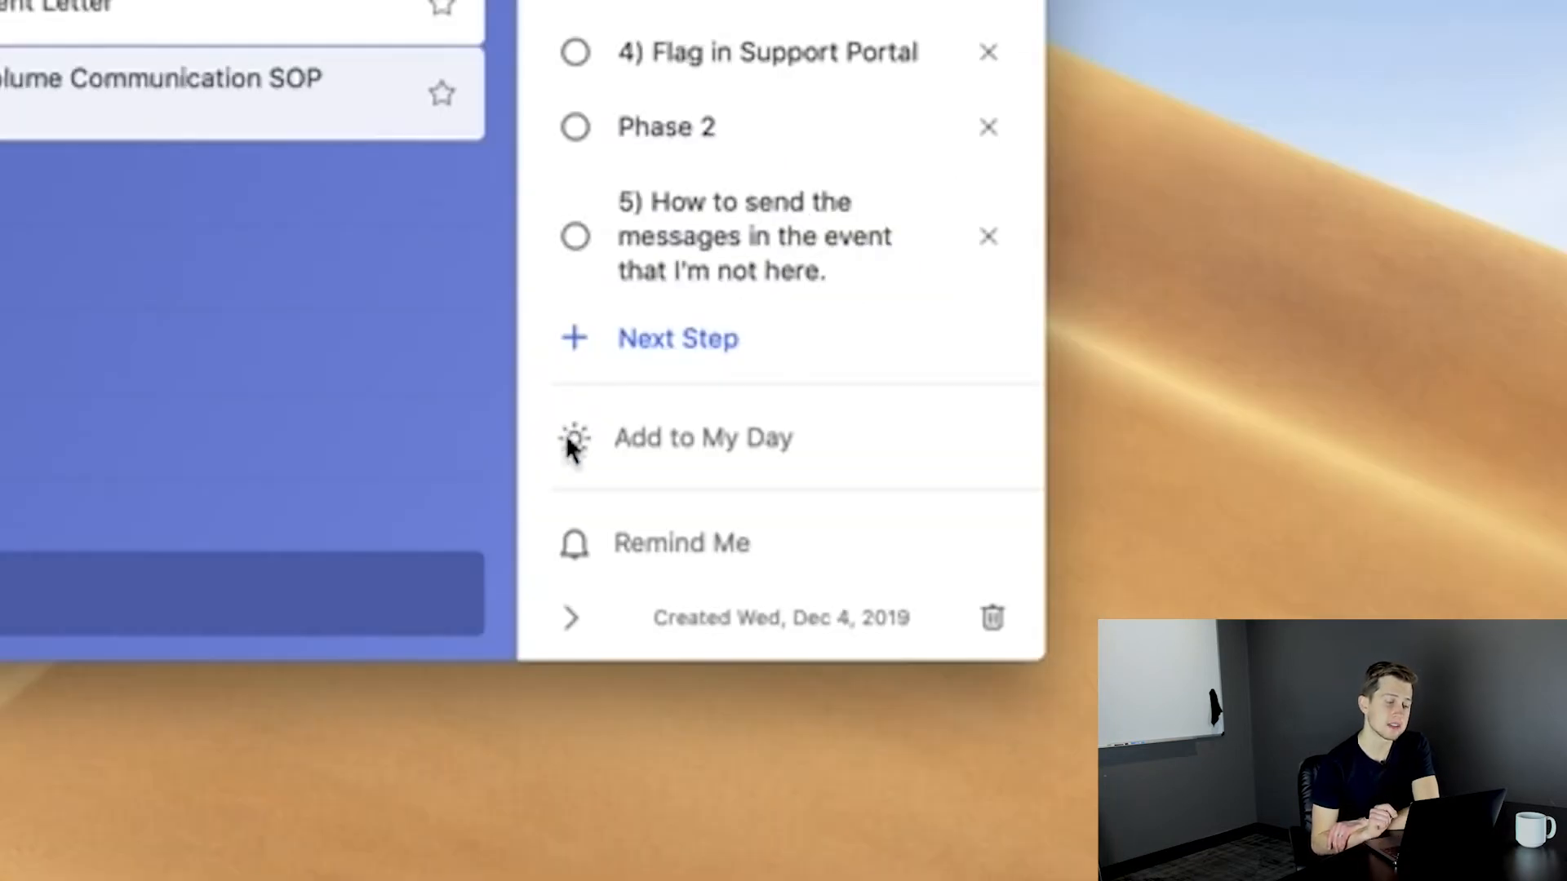
pyautogui.click(574, 438)
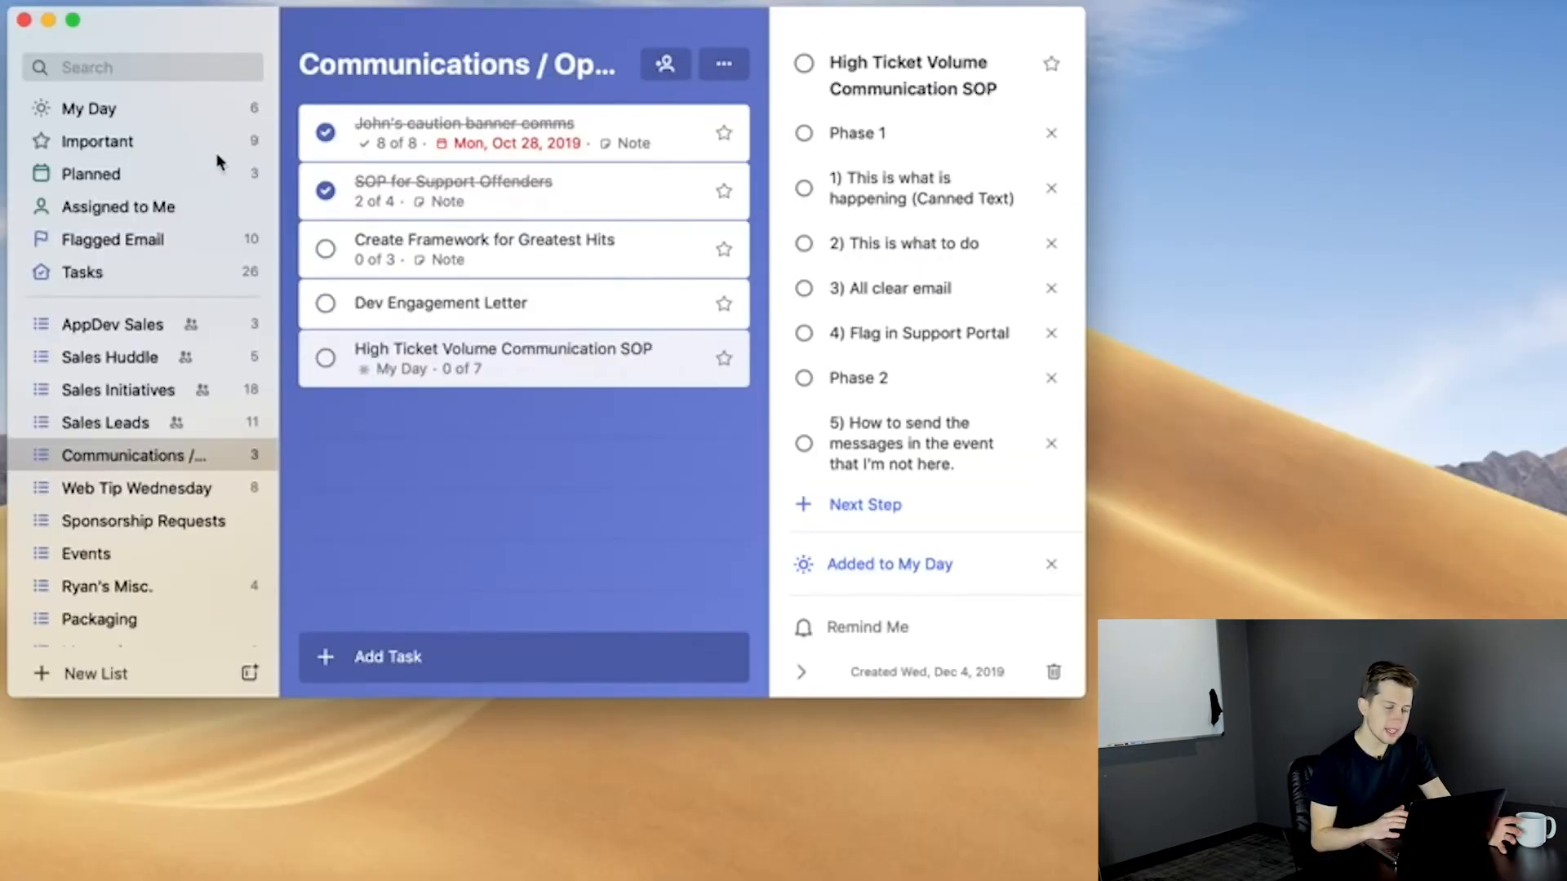
# Check Important, then star 'High Ticket Volume Communication SOP' in Communications / Operational Support.
pyautogui.click(98, 141)
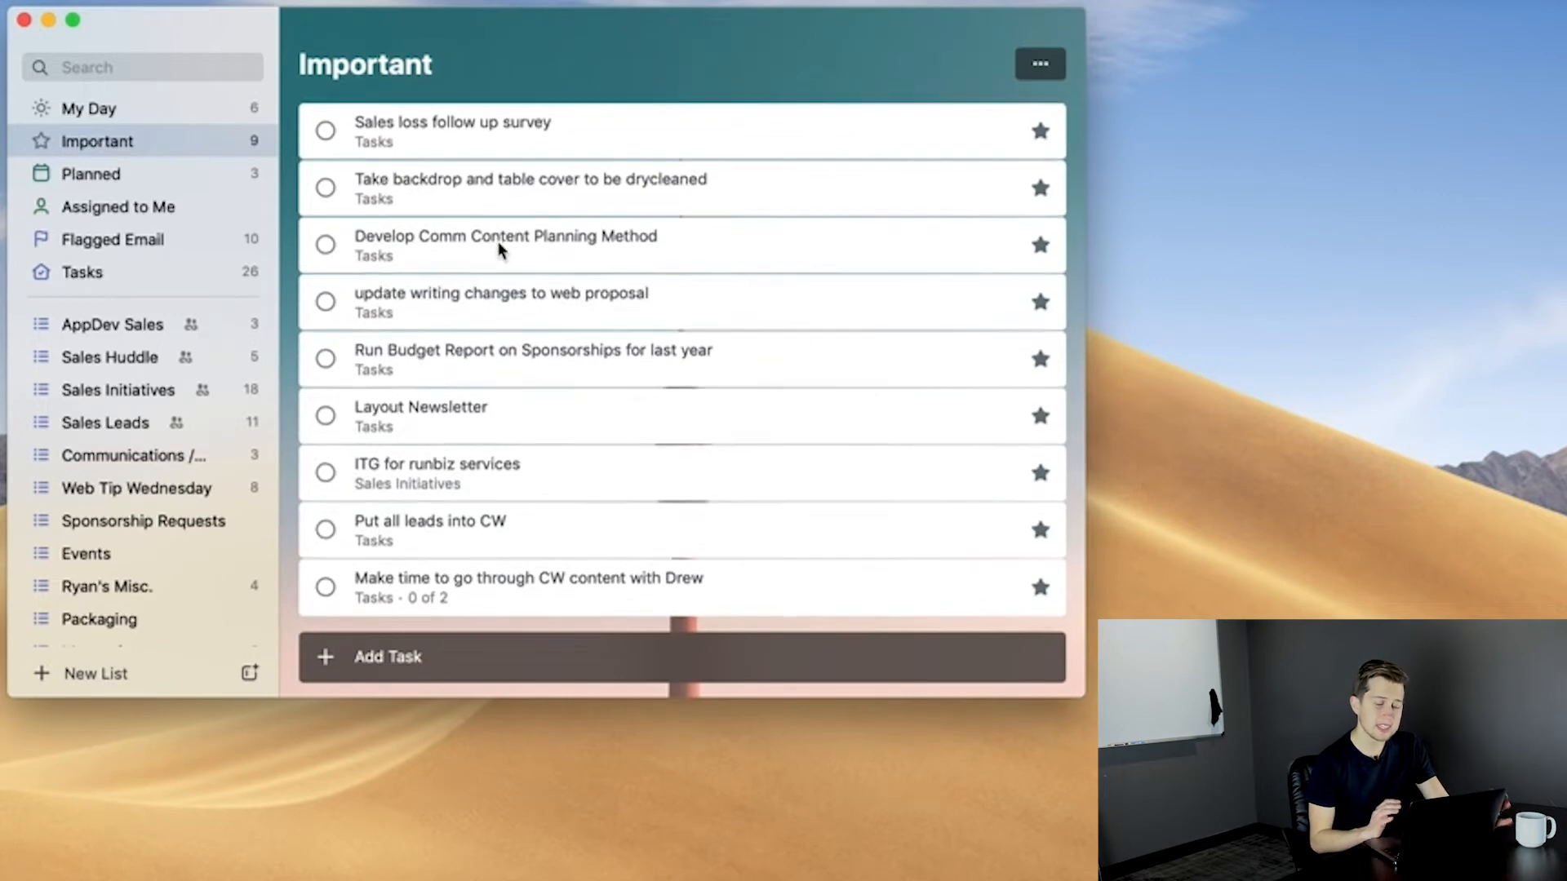
pyautogui.moveTo(226, 385)
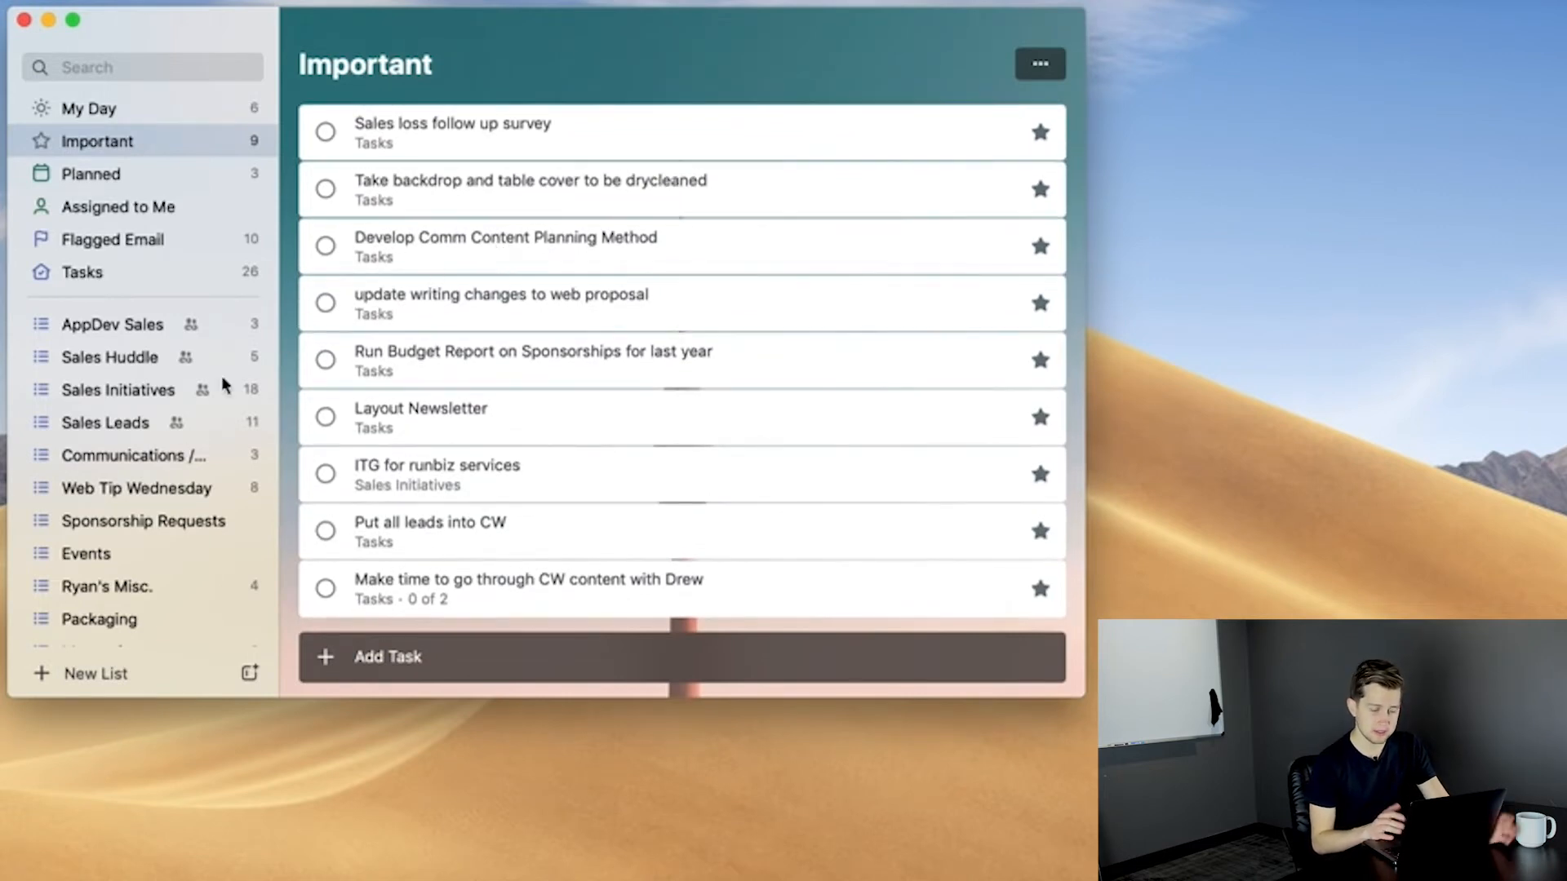
pyautogui.click(122, 455)
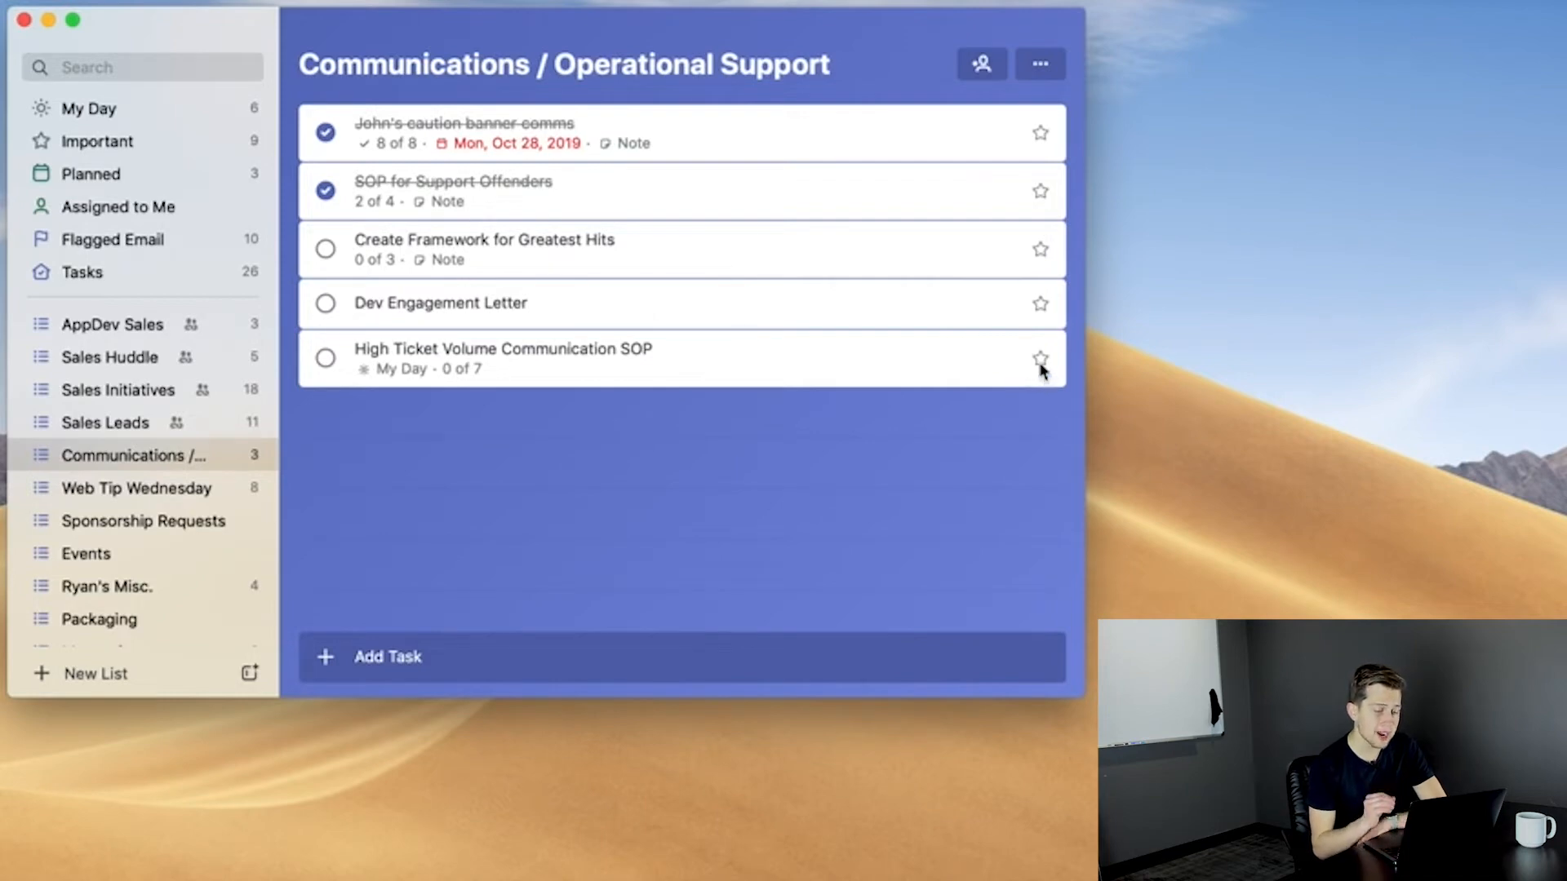
pyautogui.click(112, 239)
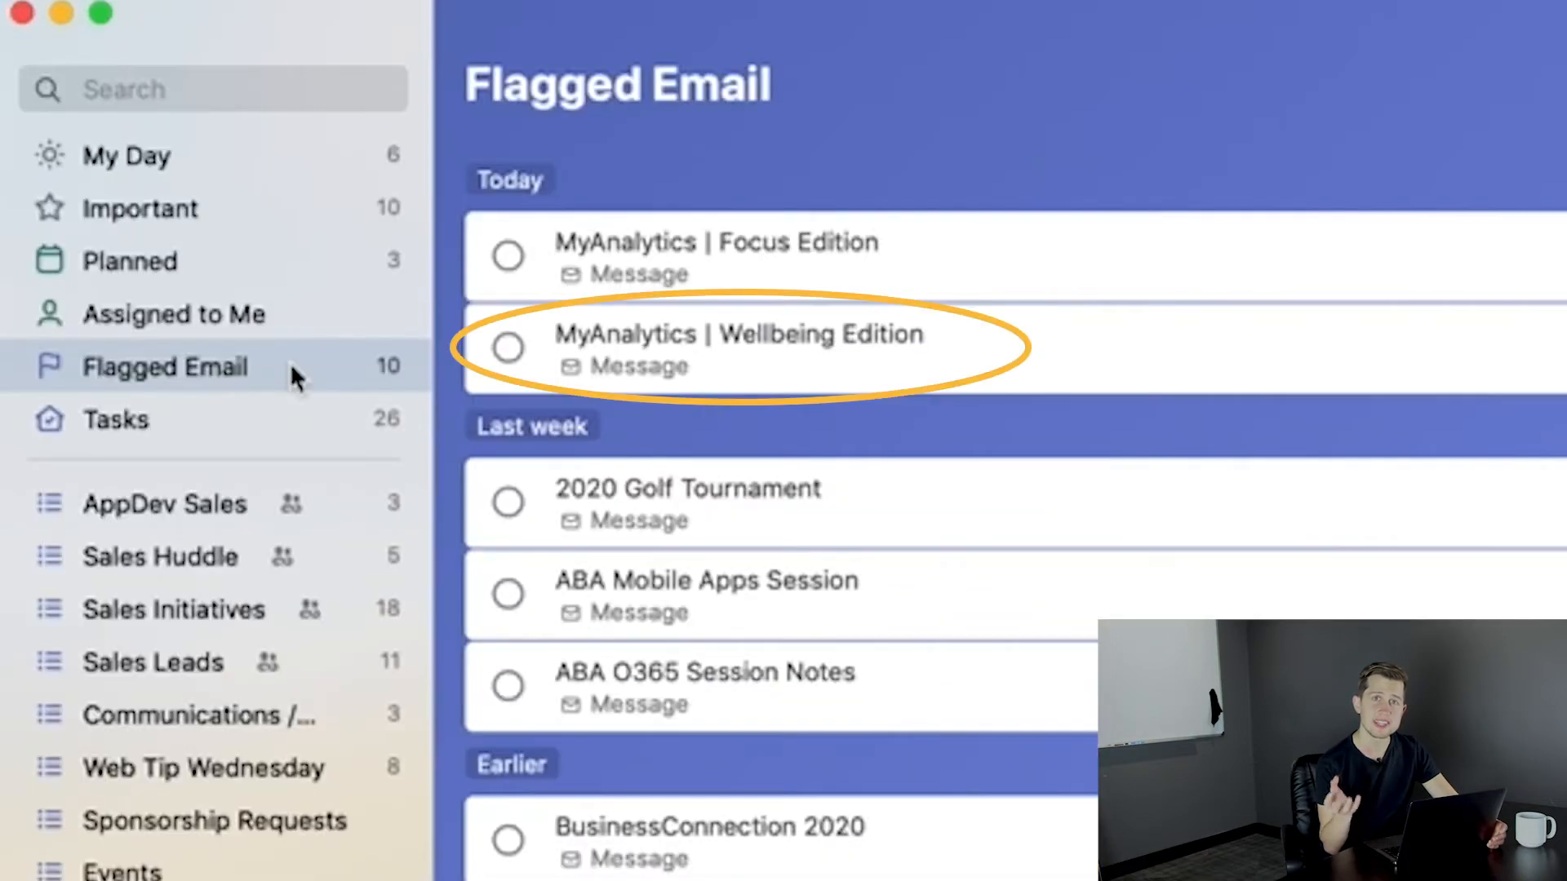
pyautogui.moveTo(292, 428)
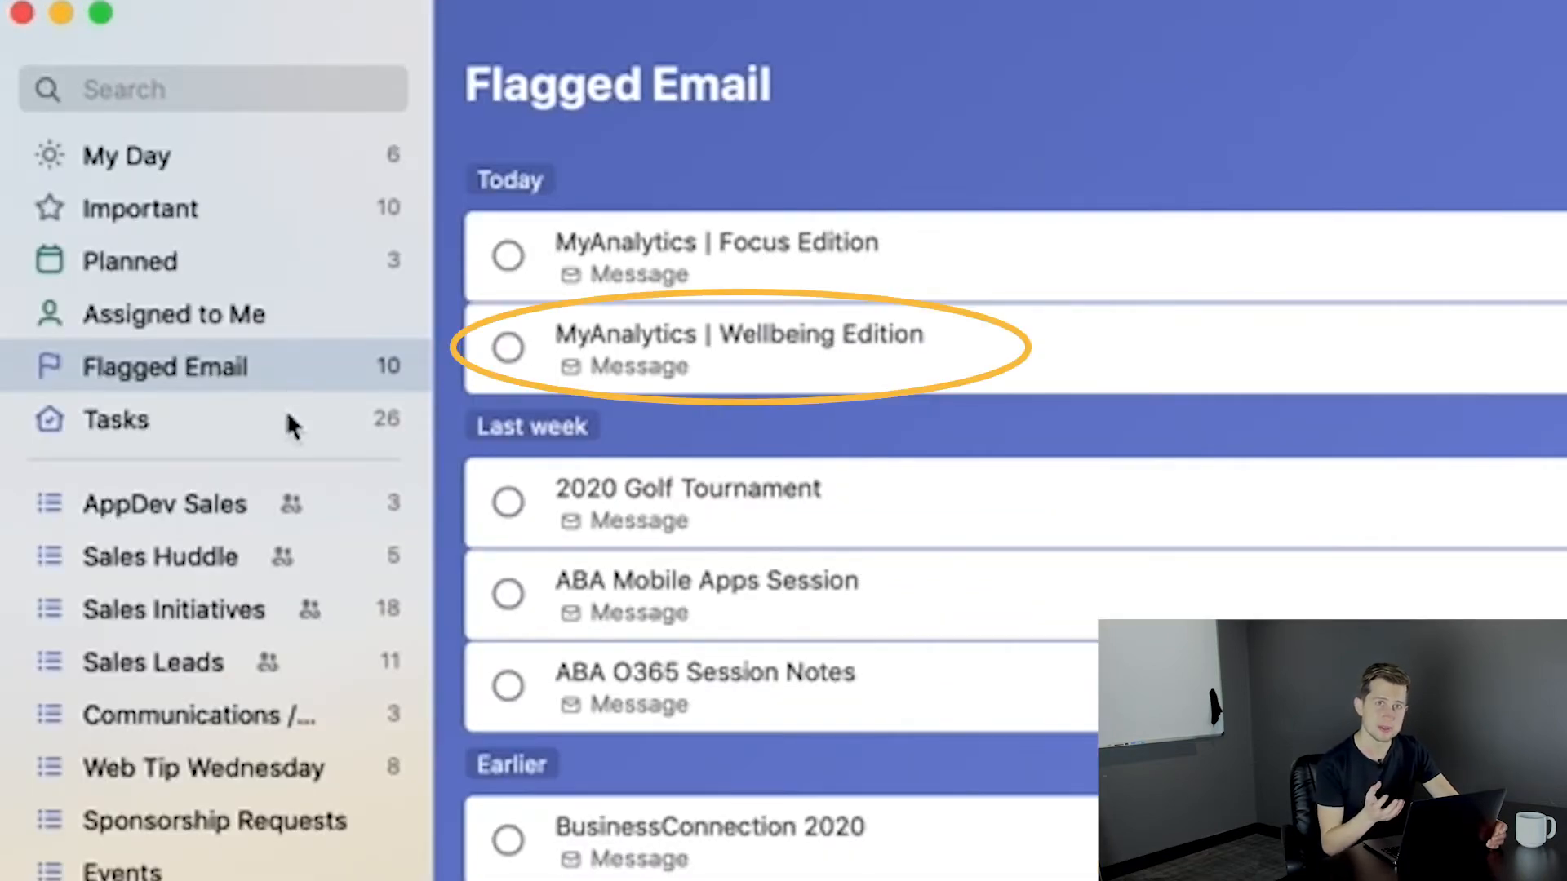
# Switch from Flagged Email to the Tasks list showing all 26 tasks.
pyautogui.click(114, 420)
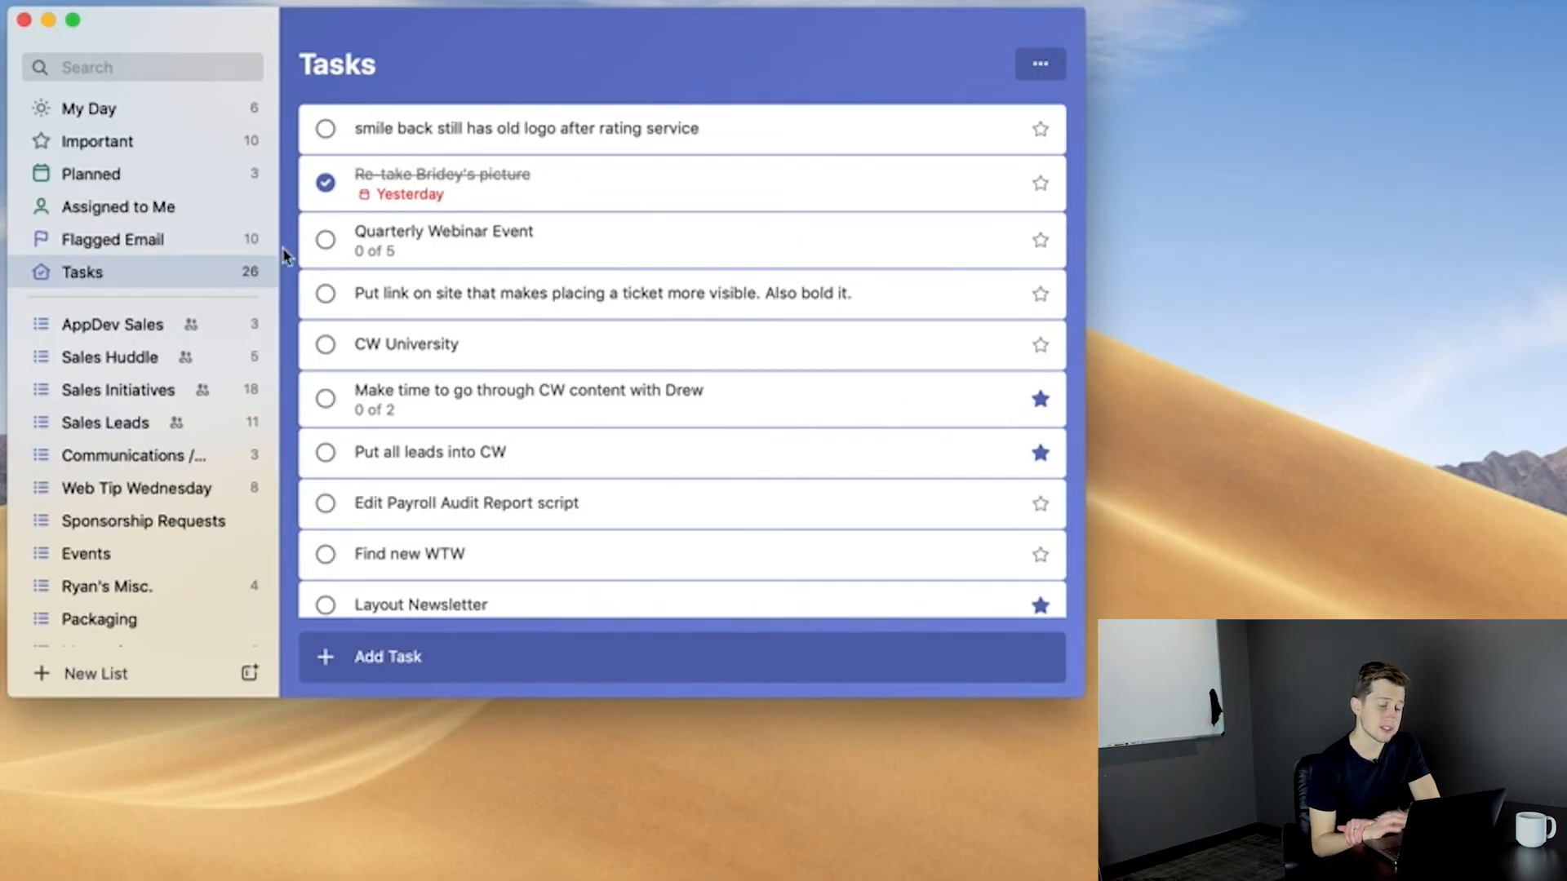
pyautogui.scroll(-3)
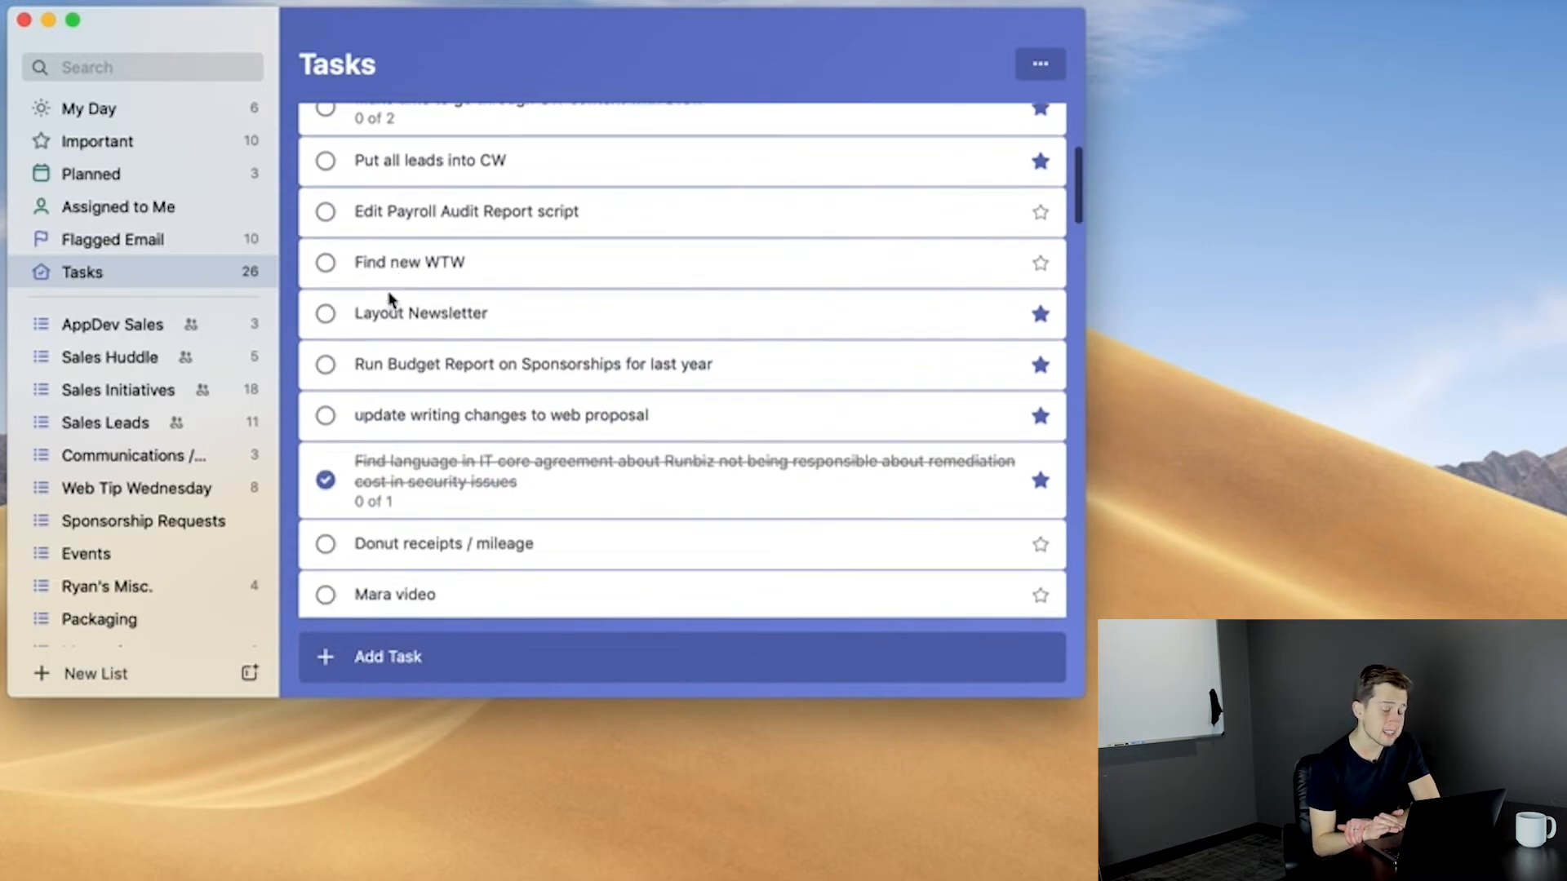
pyautogui.scroll(3)
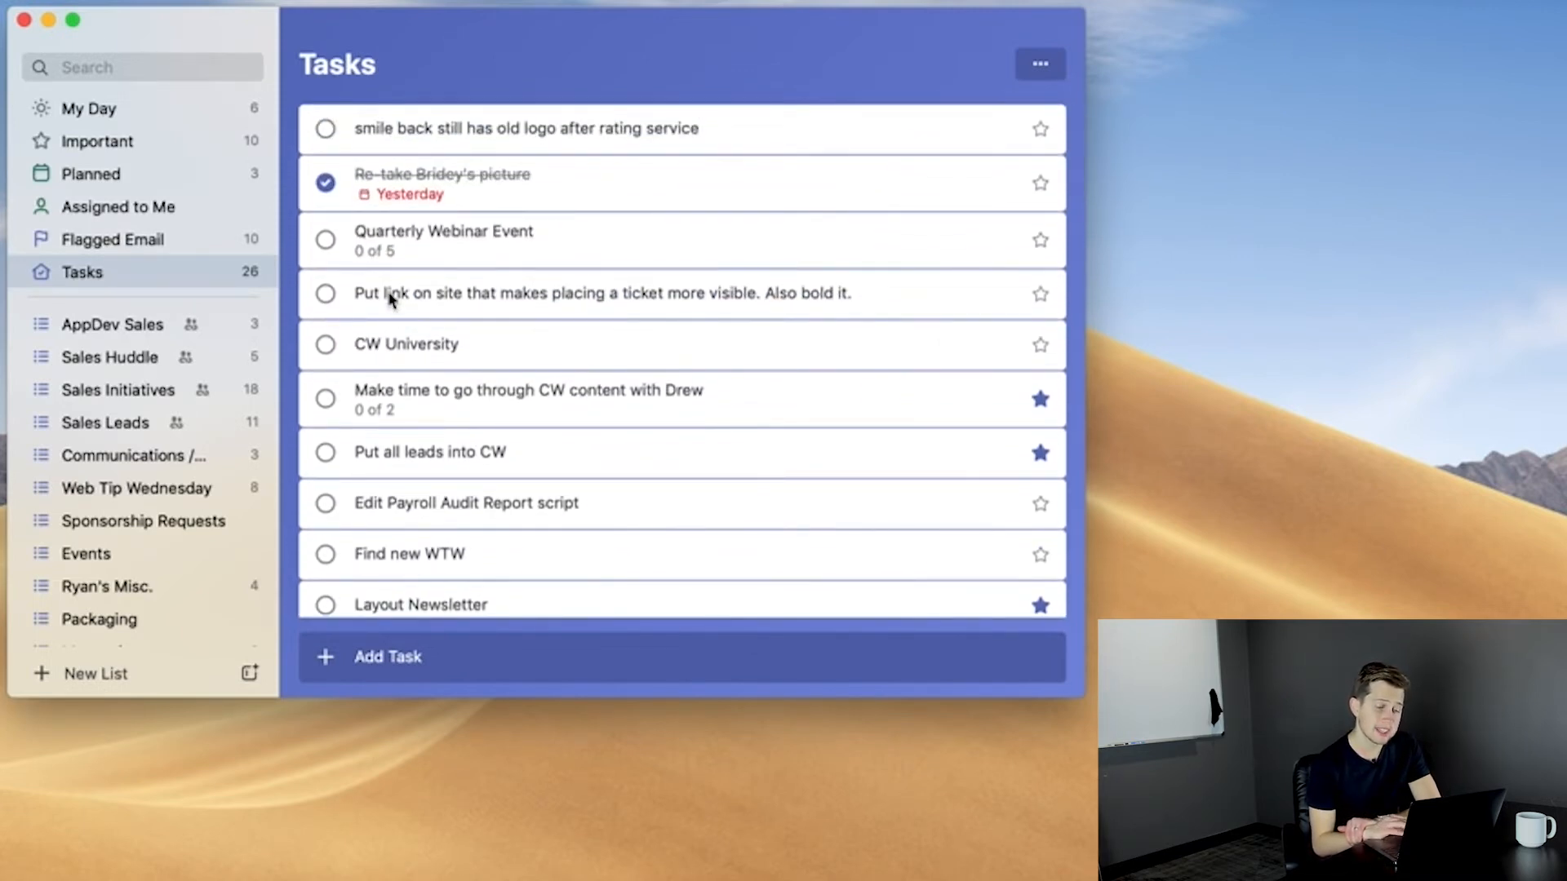
pyautogui.scroll(-3)
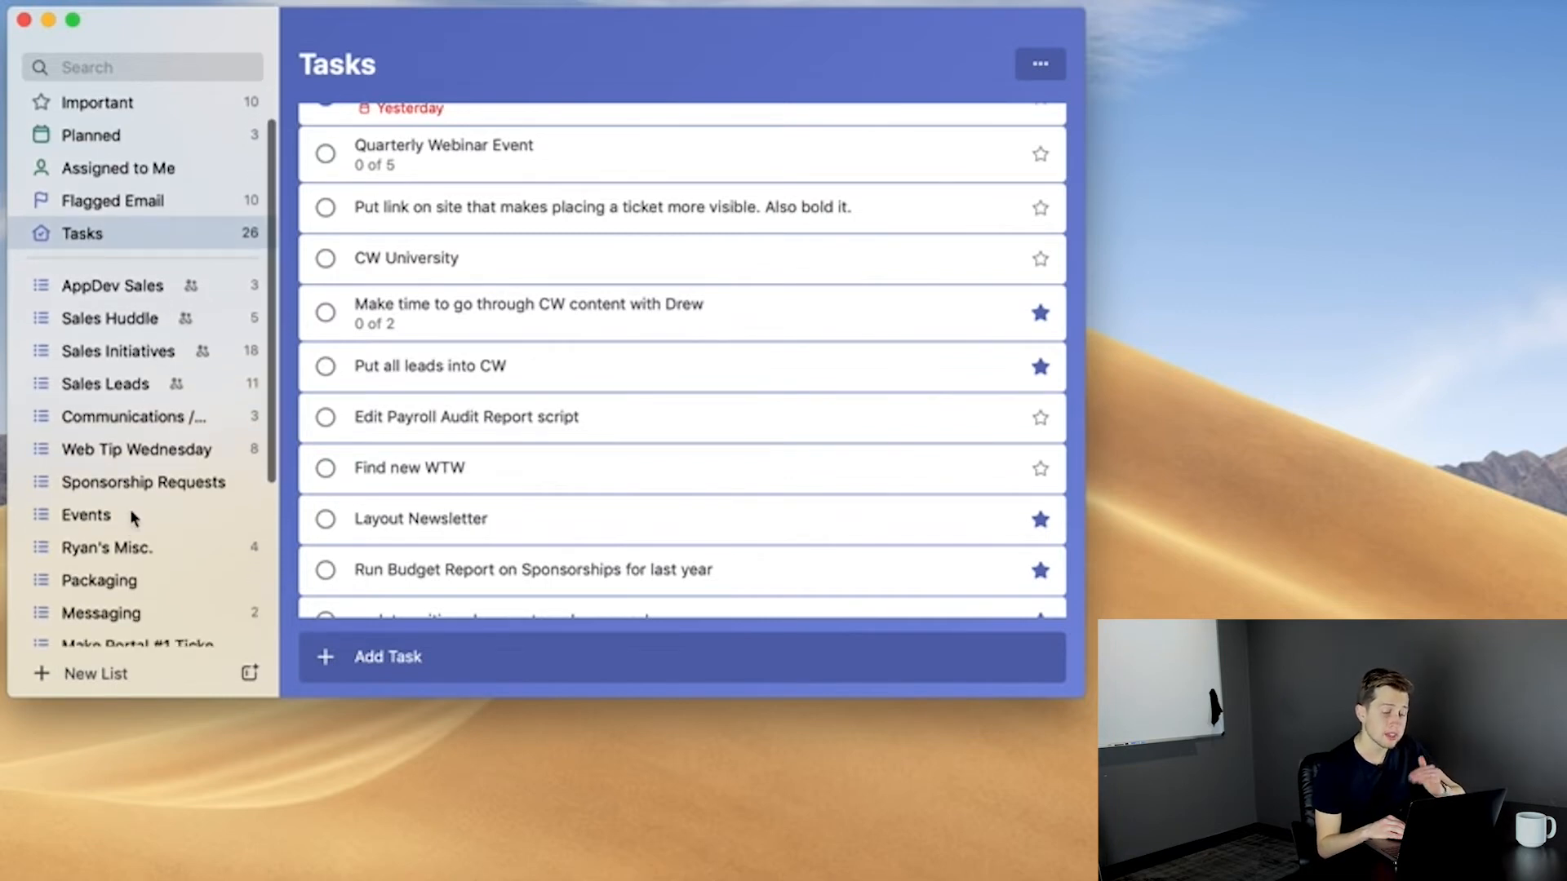
pyautogui.moveTo(175, 303)
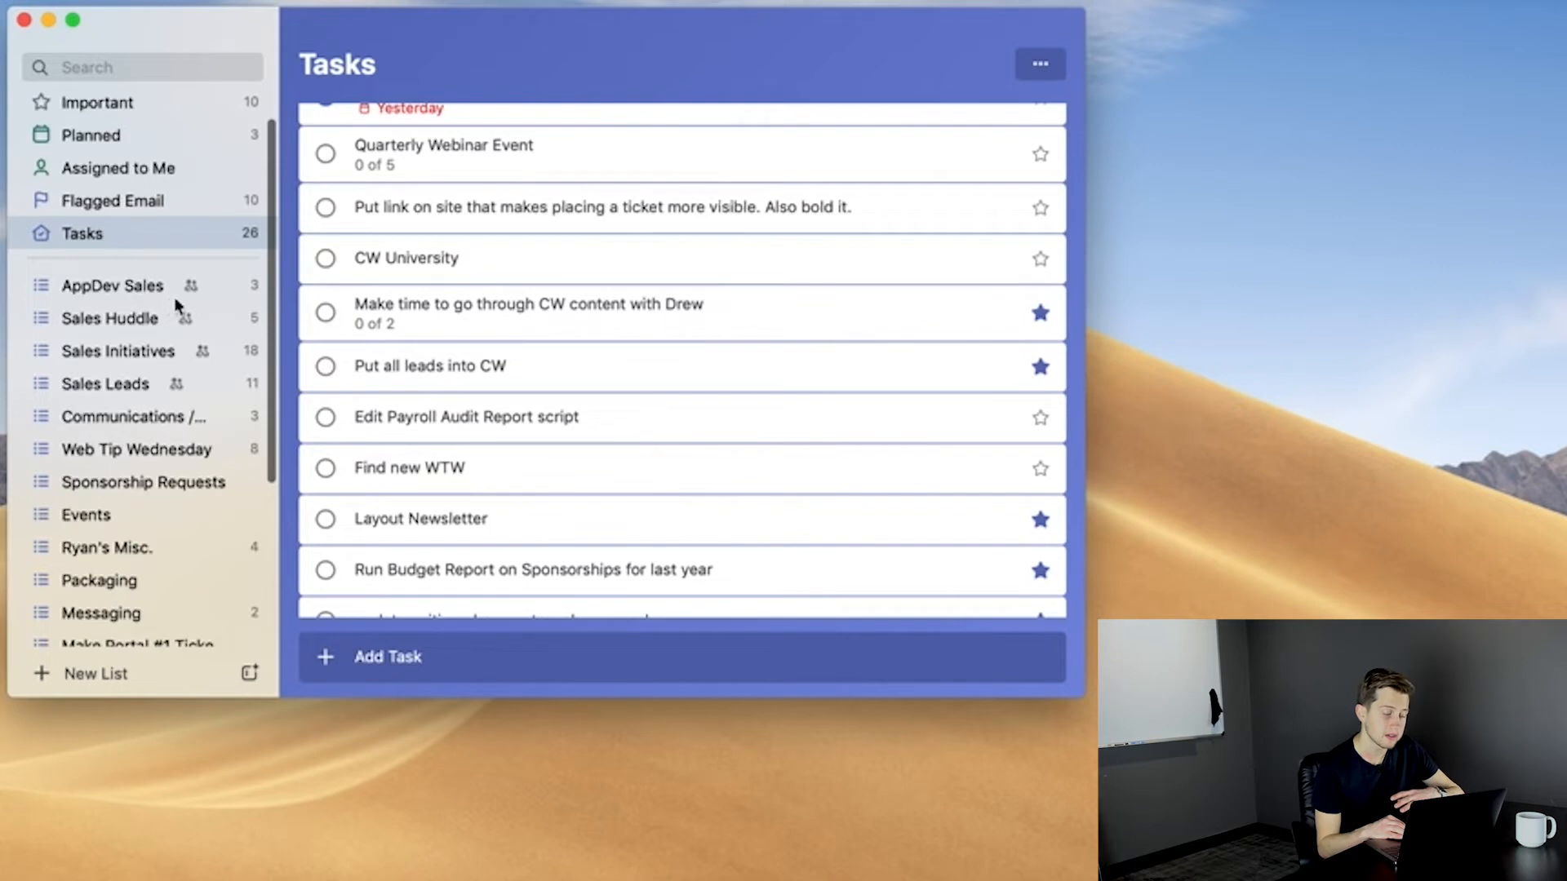
pyautogui.moveTo(189, 304)
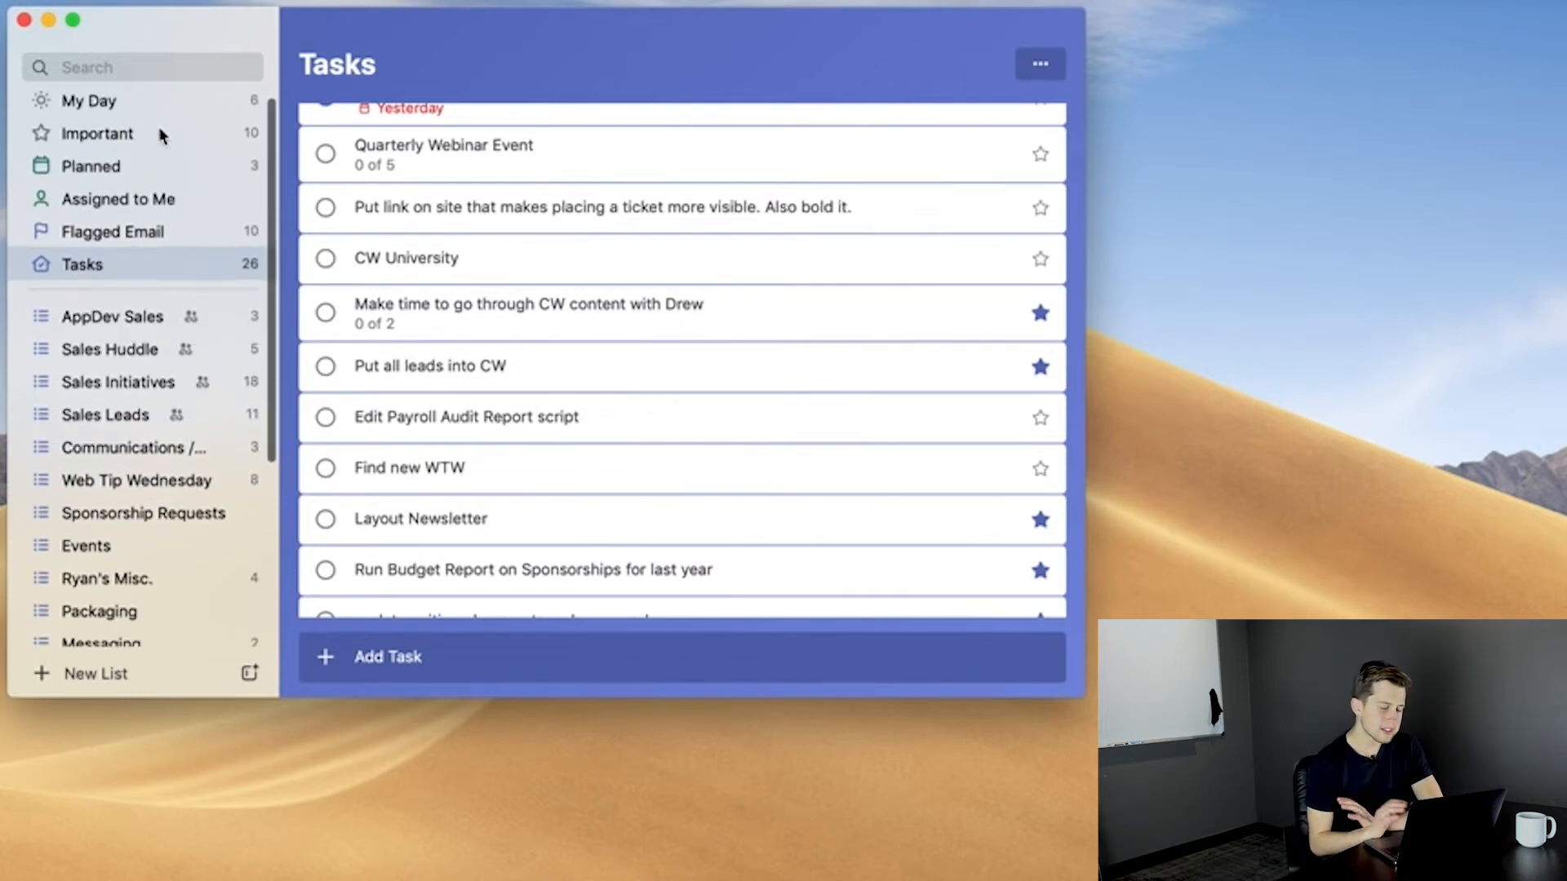
# Open the Sample task from My Day and add a step named 'Step 5'.
pyautogui.click(88, 101)
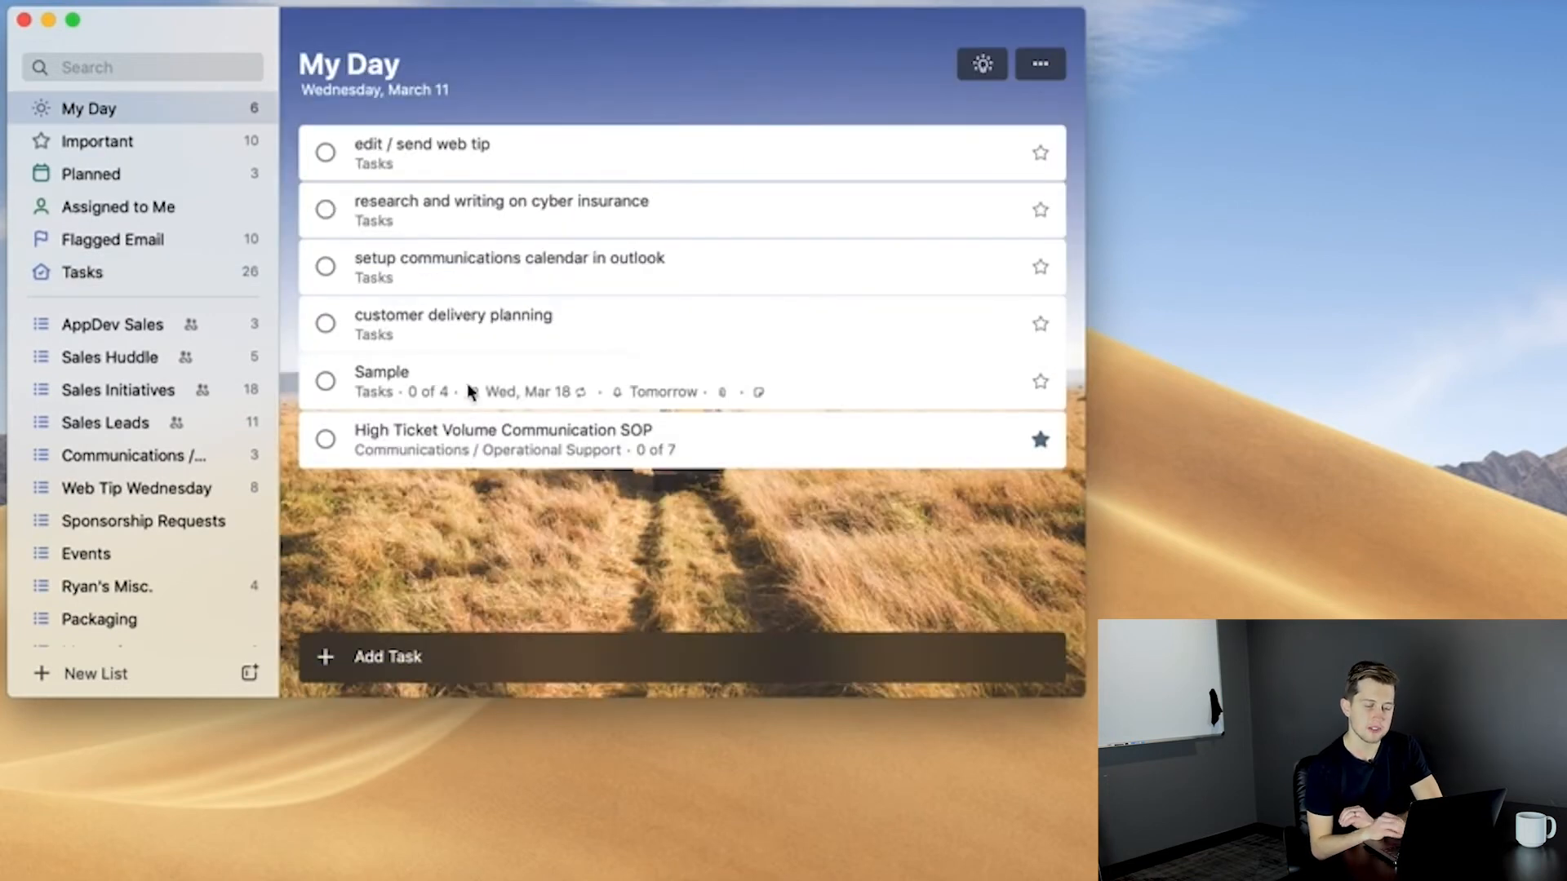
pyautogui.click(413, 380)
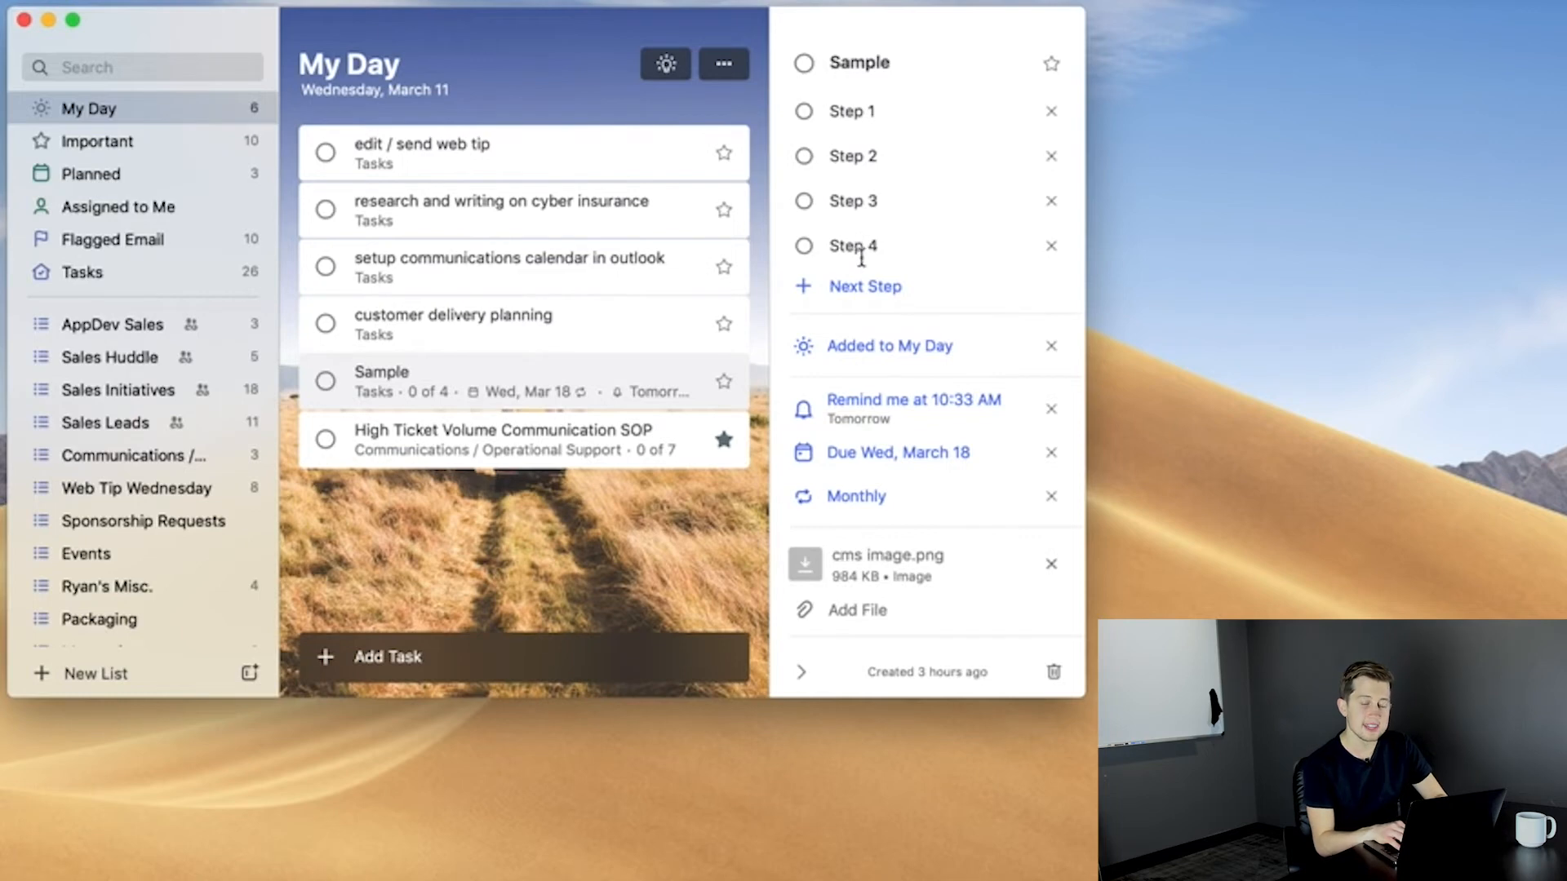
pyautogui.write('Step 5')
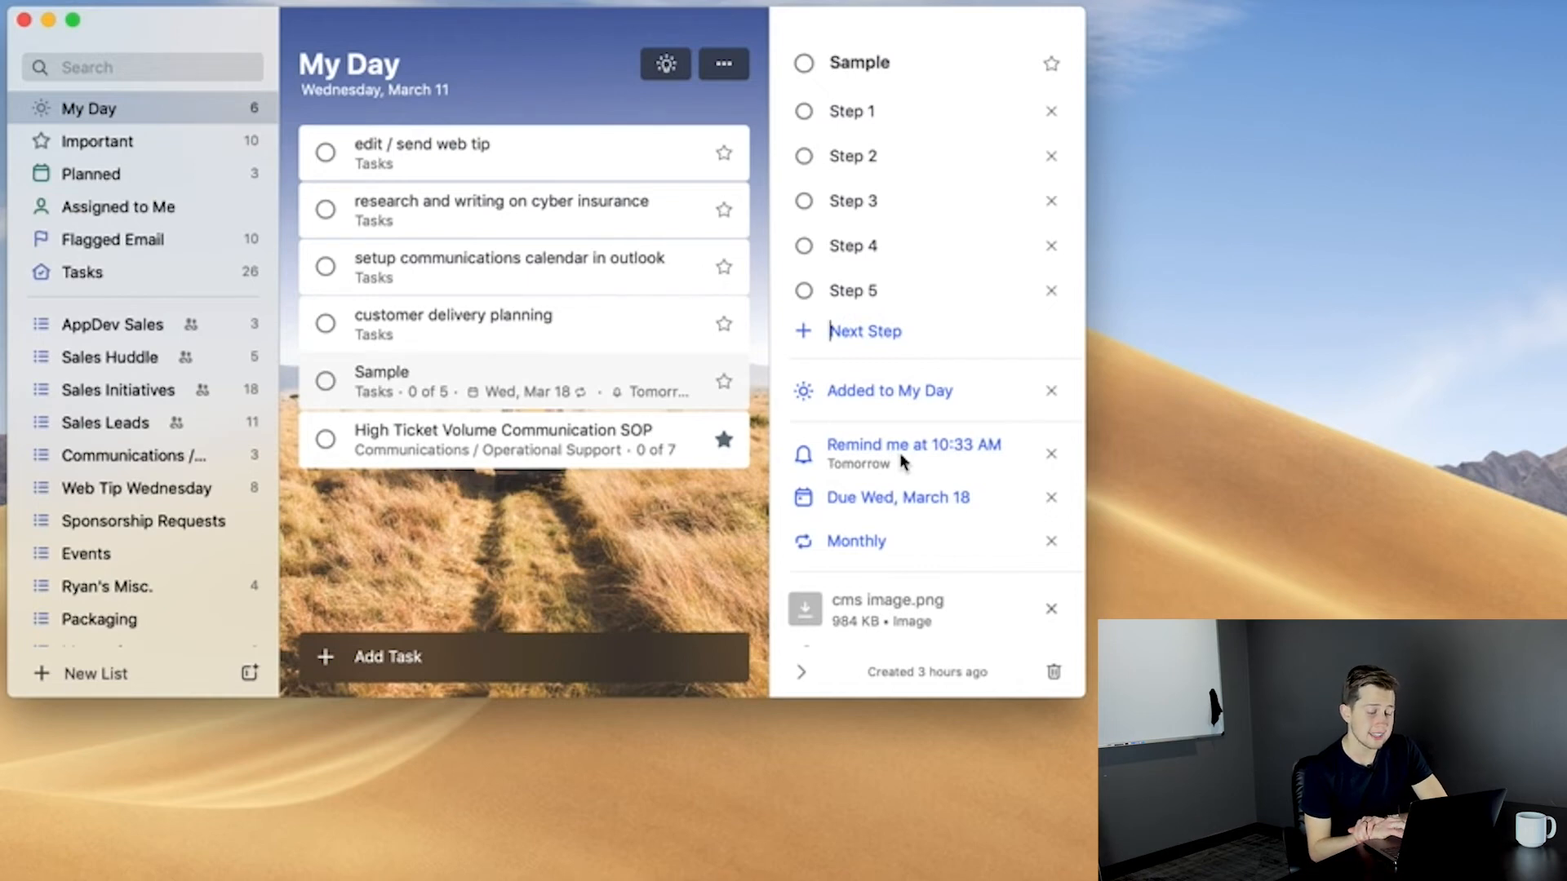
pyautogui.moveTo(934, 513)
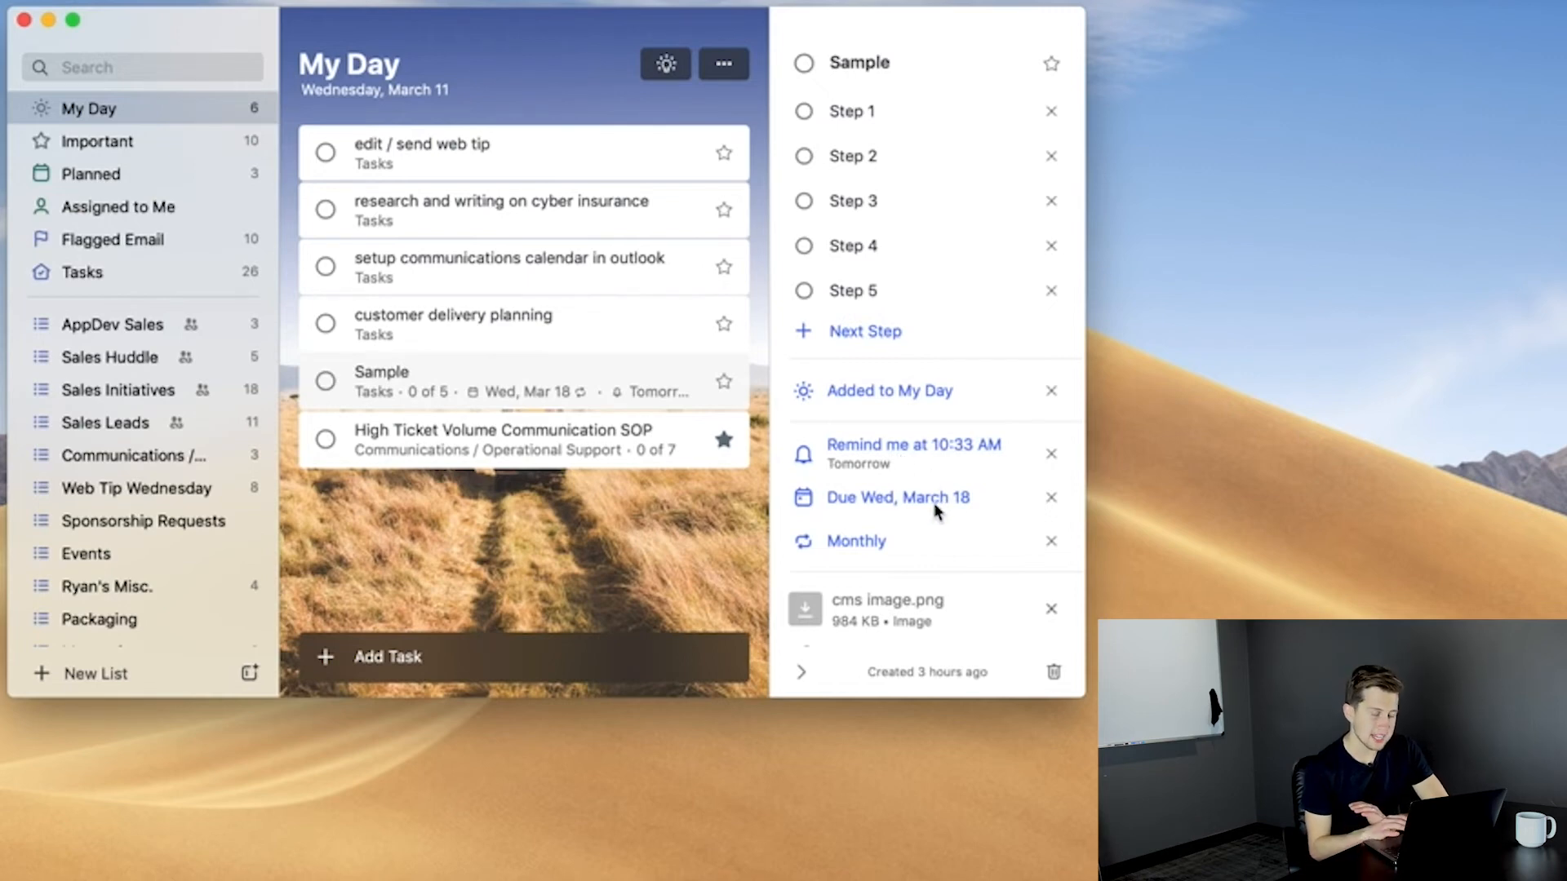
# Open the attached cms image.png in a full Quick Look preview.
pyautogui.click(898, 497)
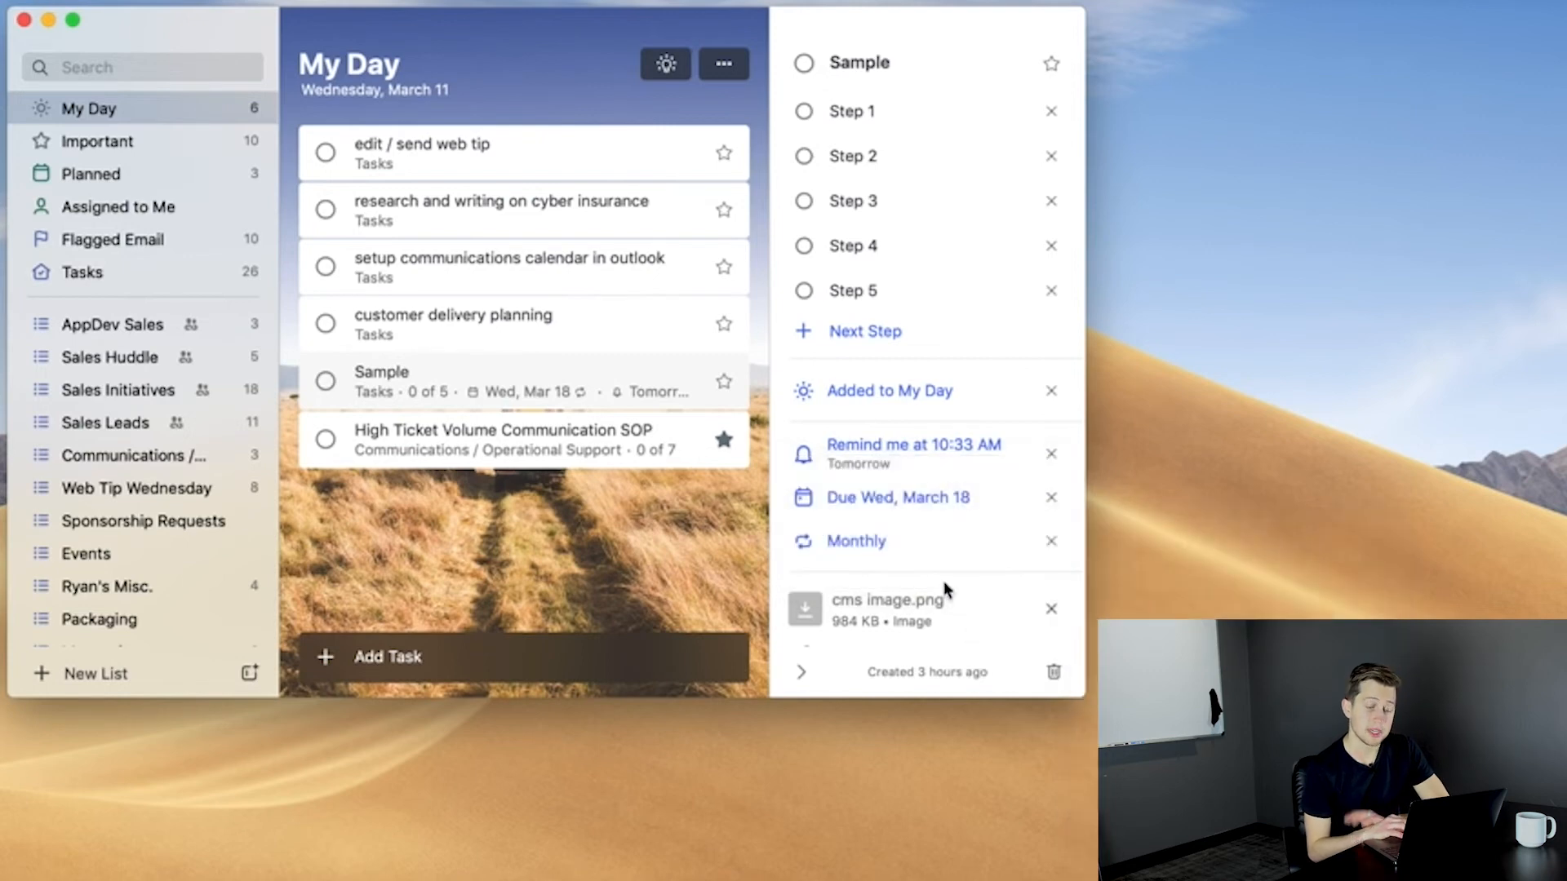
pyautogui.click(857, 541)
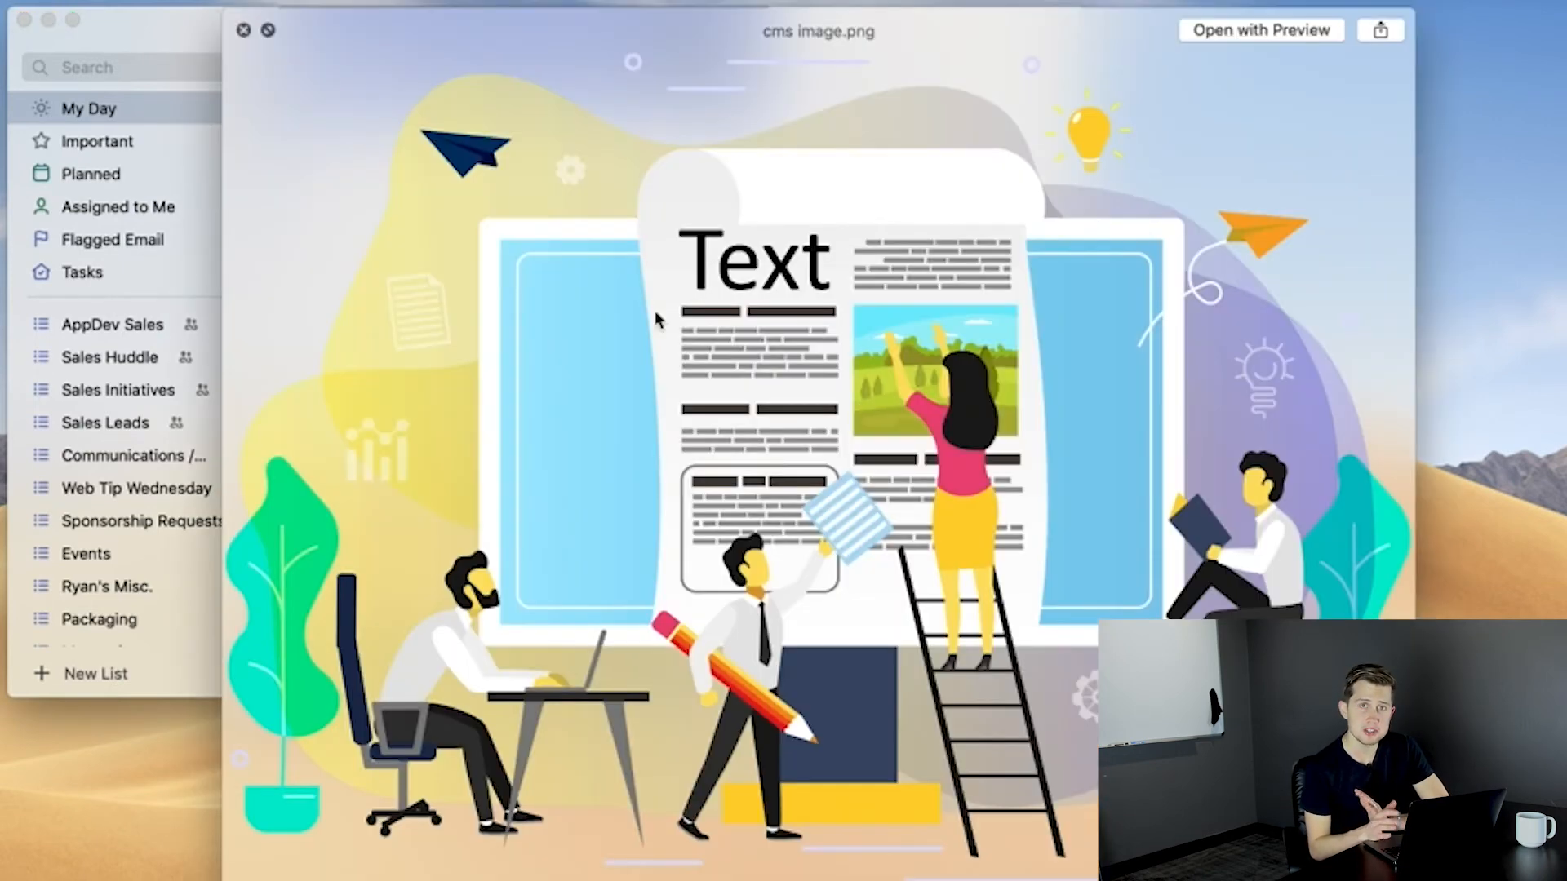
# Dismiss the preview and highlight the note 'This is how you do this.'.
pyautogui.click(248, 29)
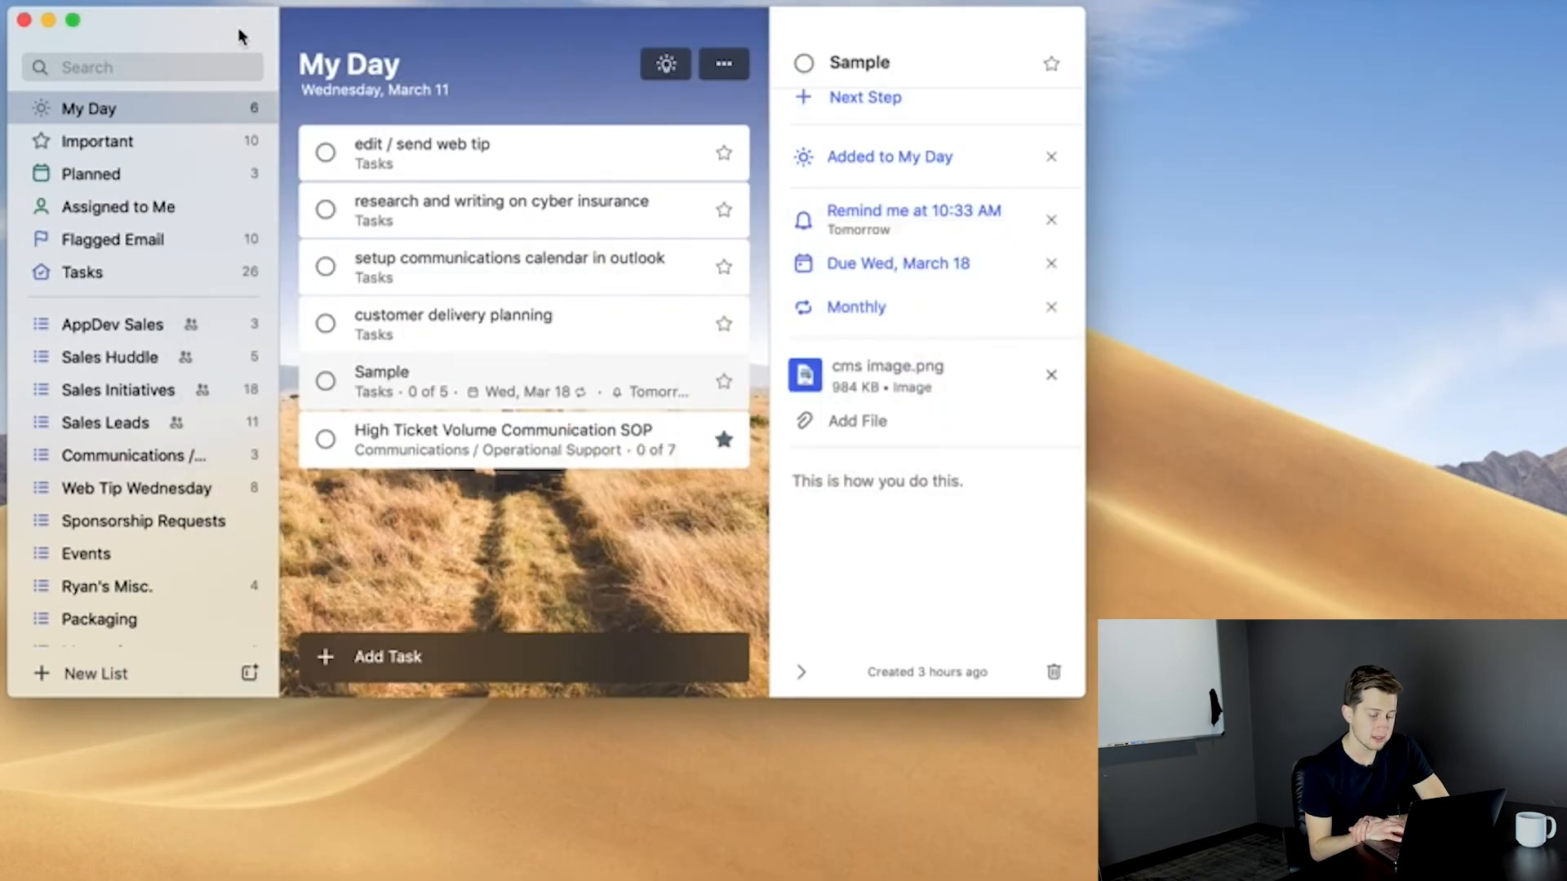
pyautogui.moveTo(958, 490)
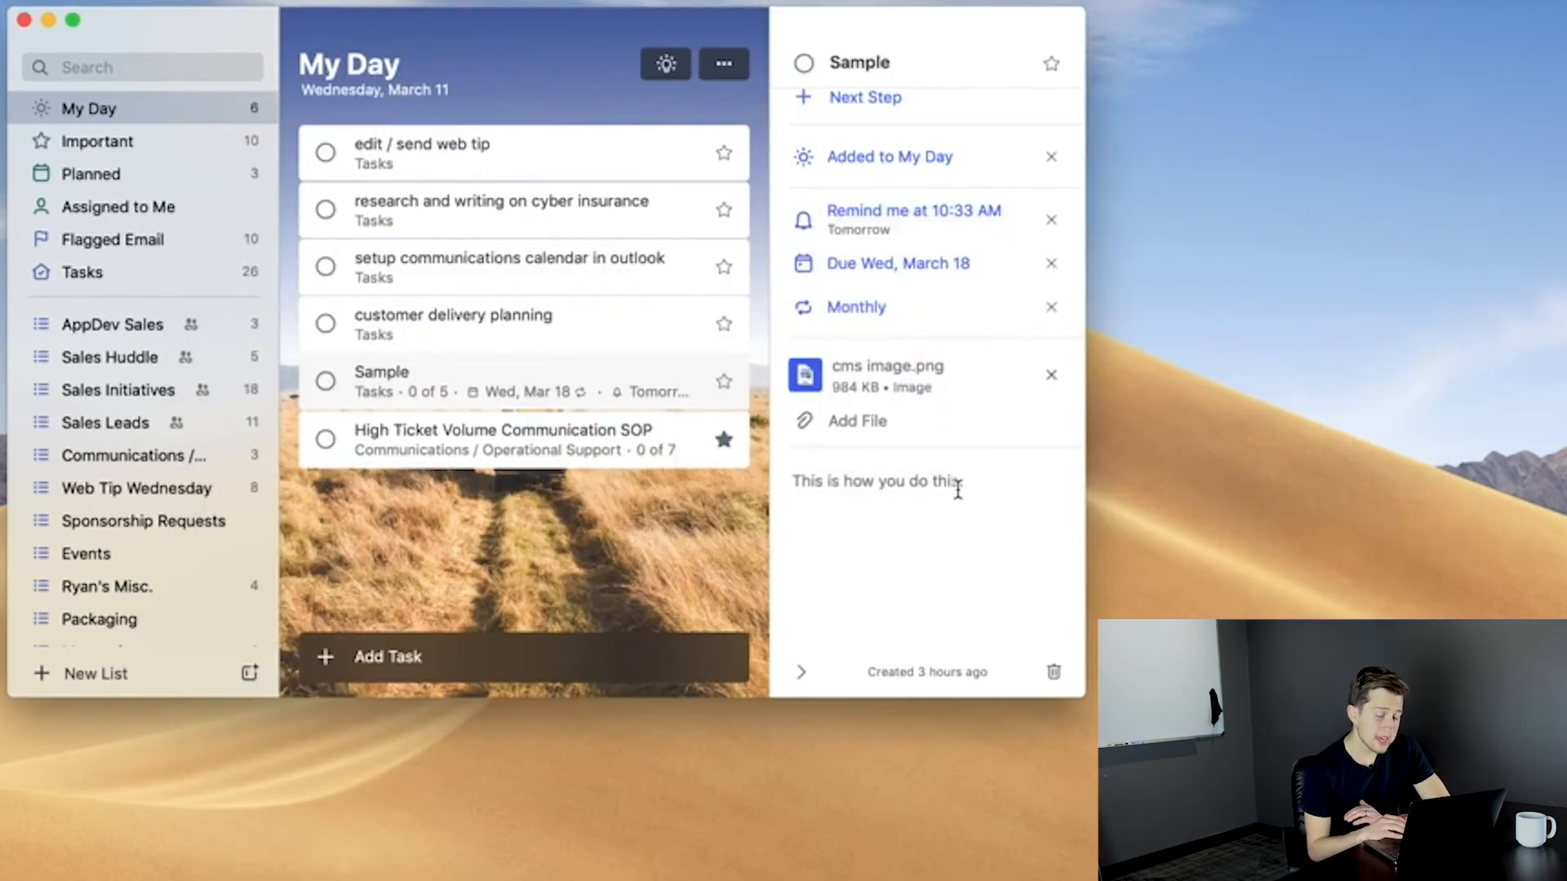
pyautogui.tripleClick(874, 481)
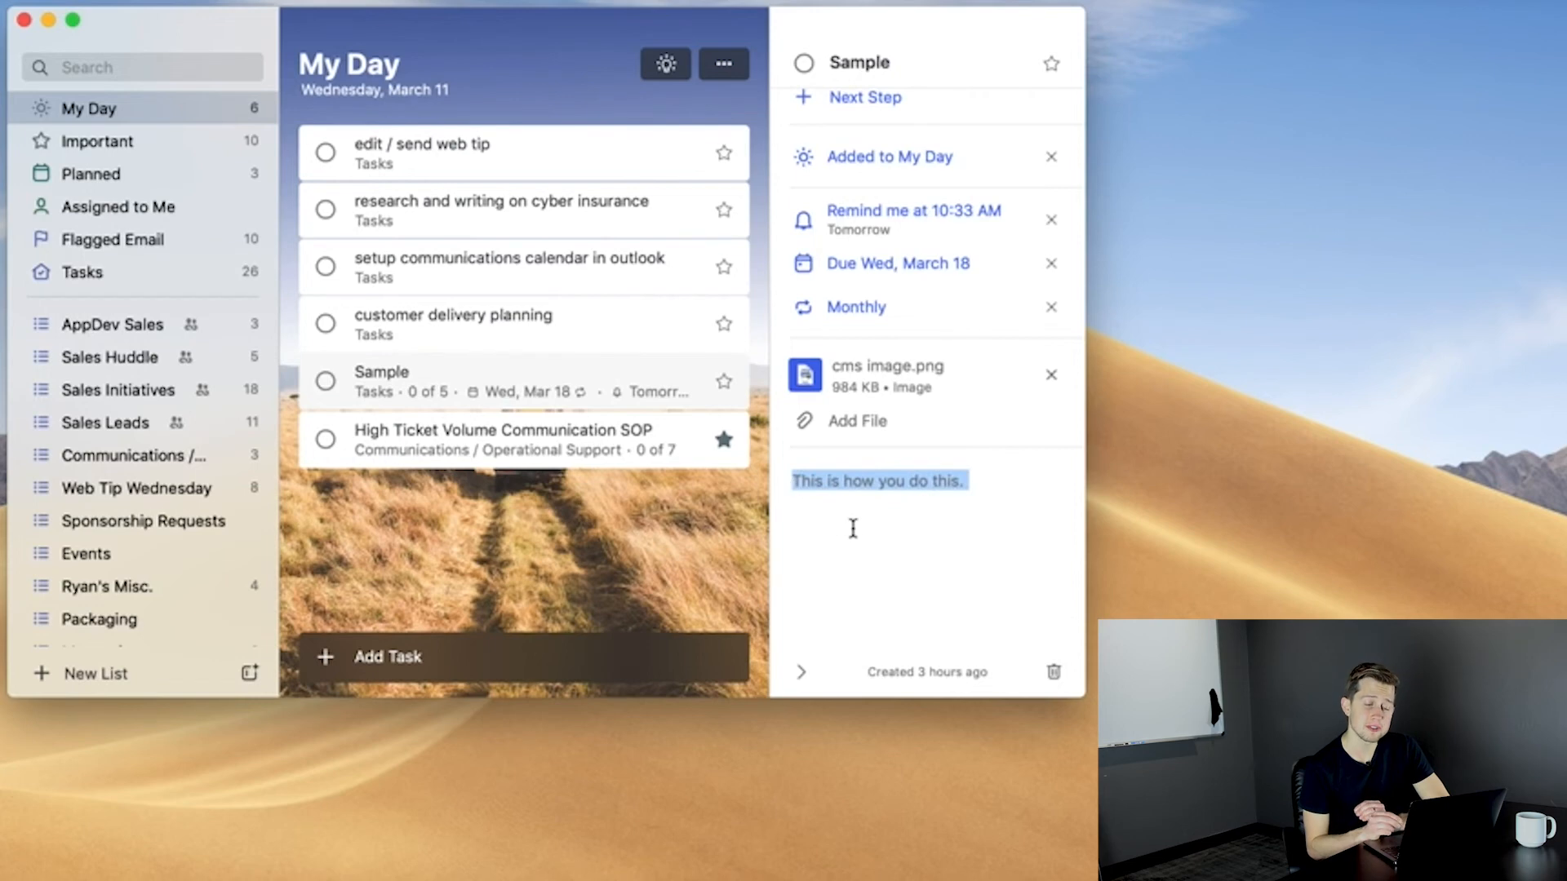